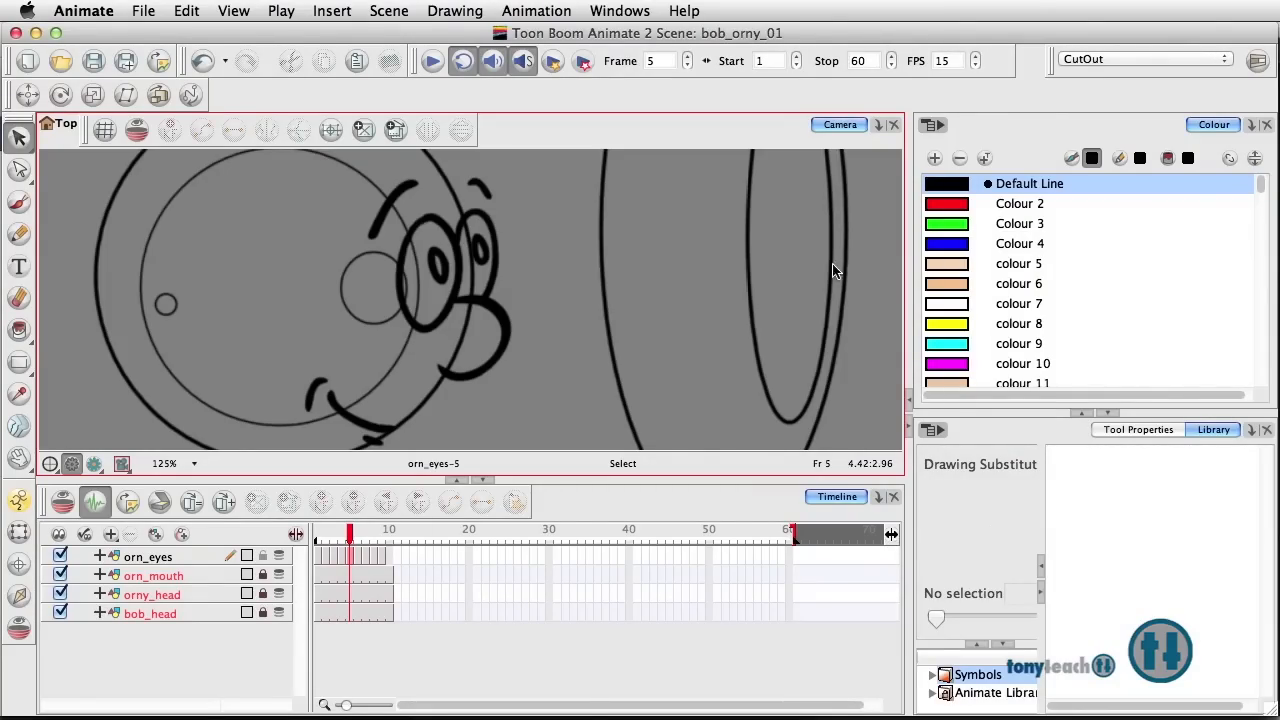
{"action": "mouse_move", "coordinate": [544, 312]}
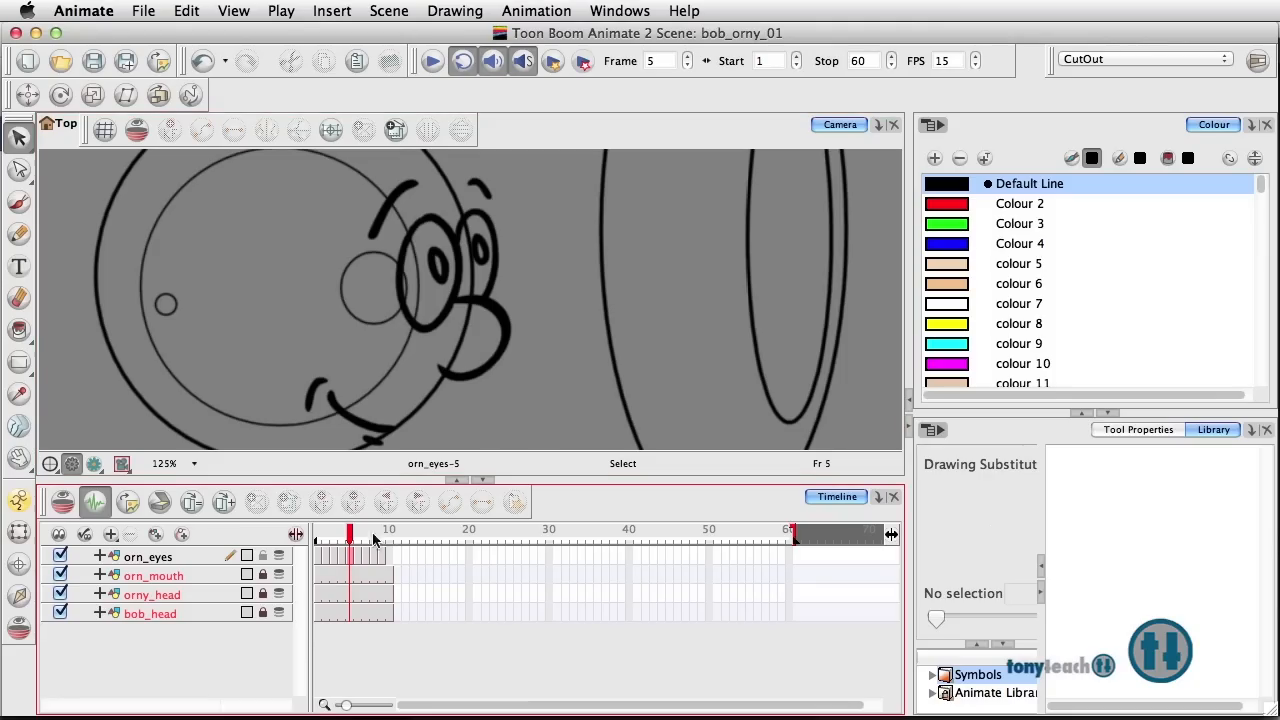
{"action": "mouse_move", "coordinate": [326, 542]}
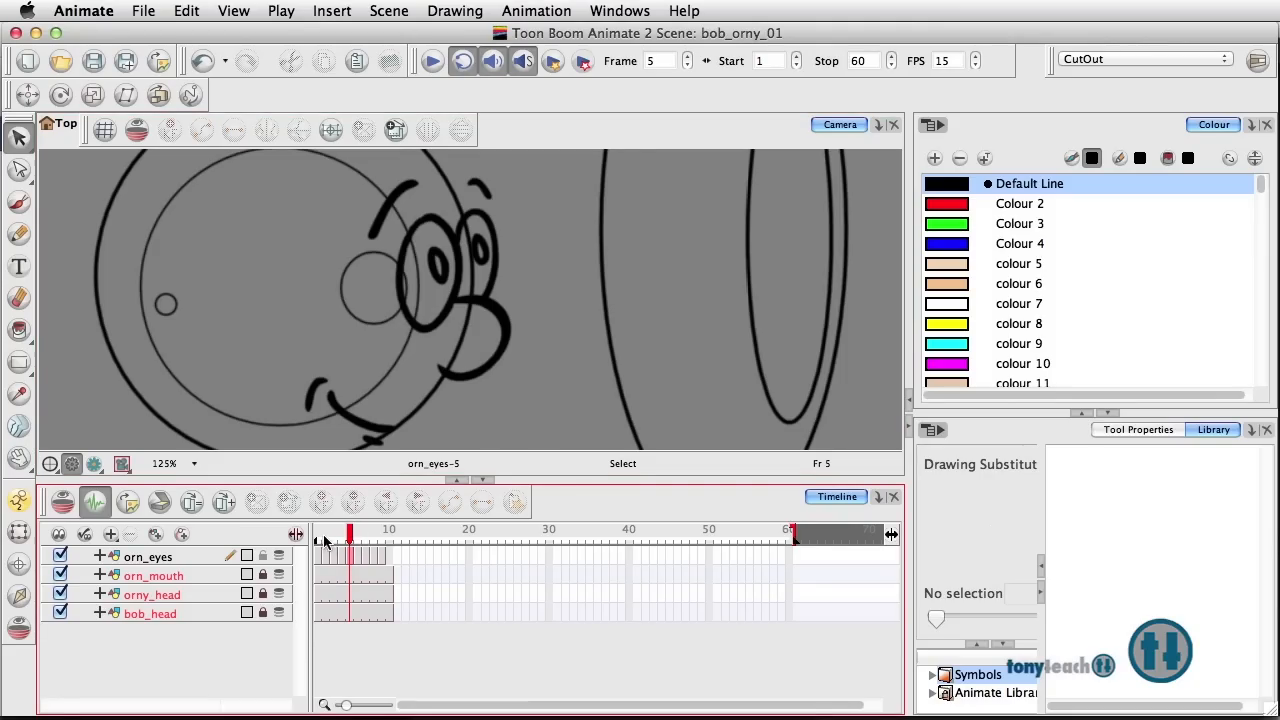
- Preview the eye drawings at frames 4, 2 and 3, returning to frame 1 between checks
{"action": "left_click", "coordinate": [318, 536]}
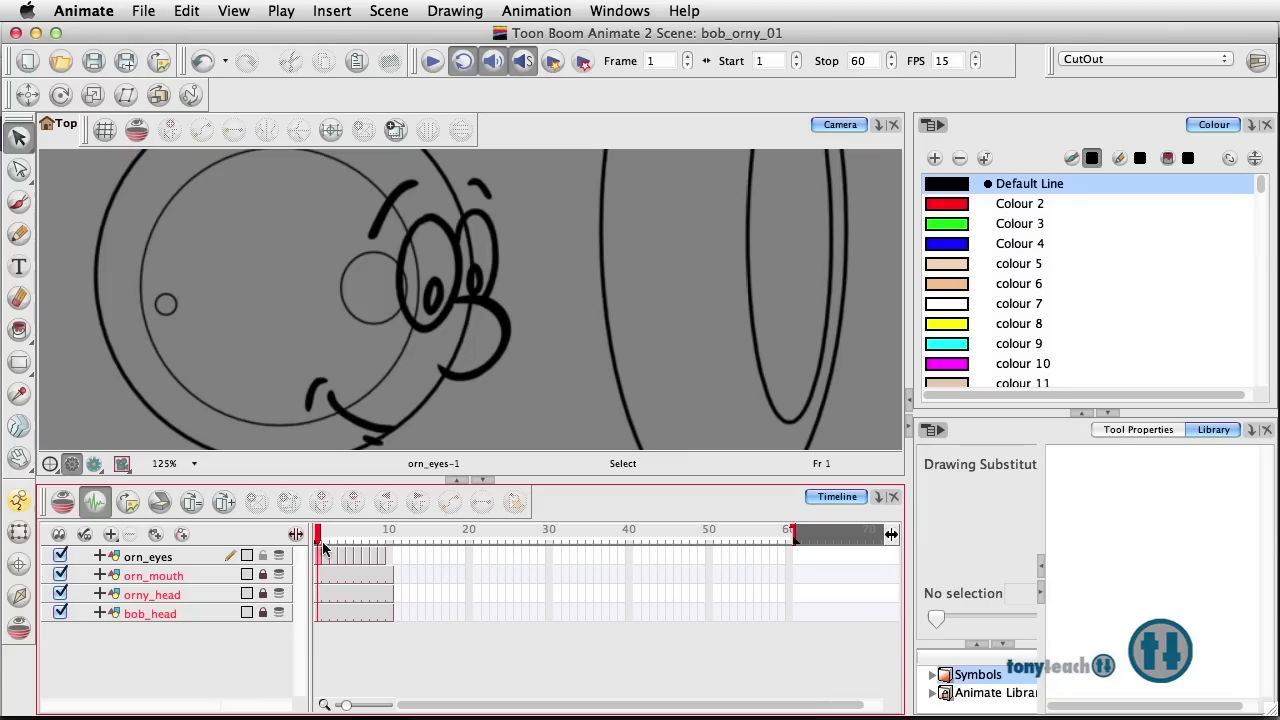
{"action": "mouse_move", "coordinate": [340, 568]}
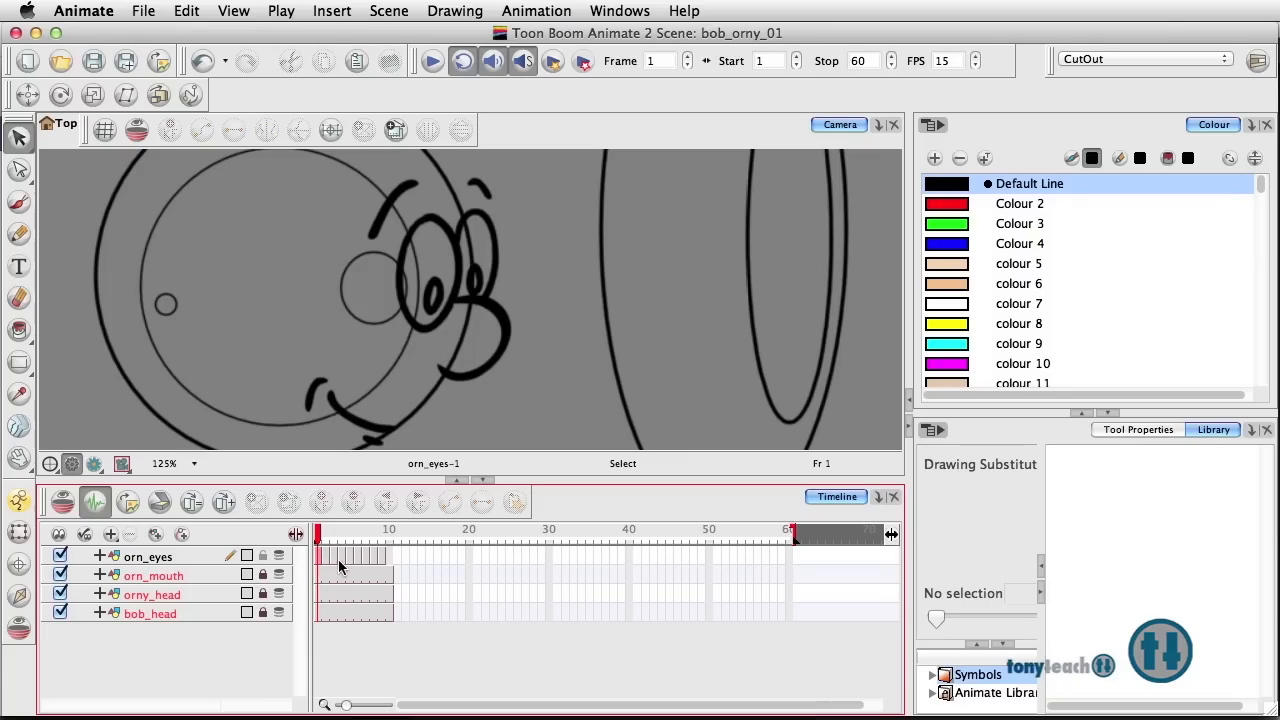
{"action": "mouse_move", "coordinate": [322, 538]}
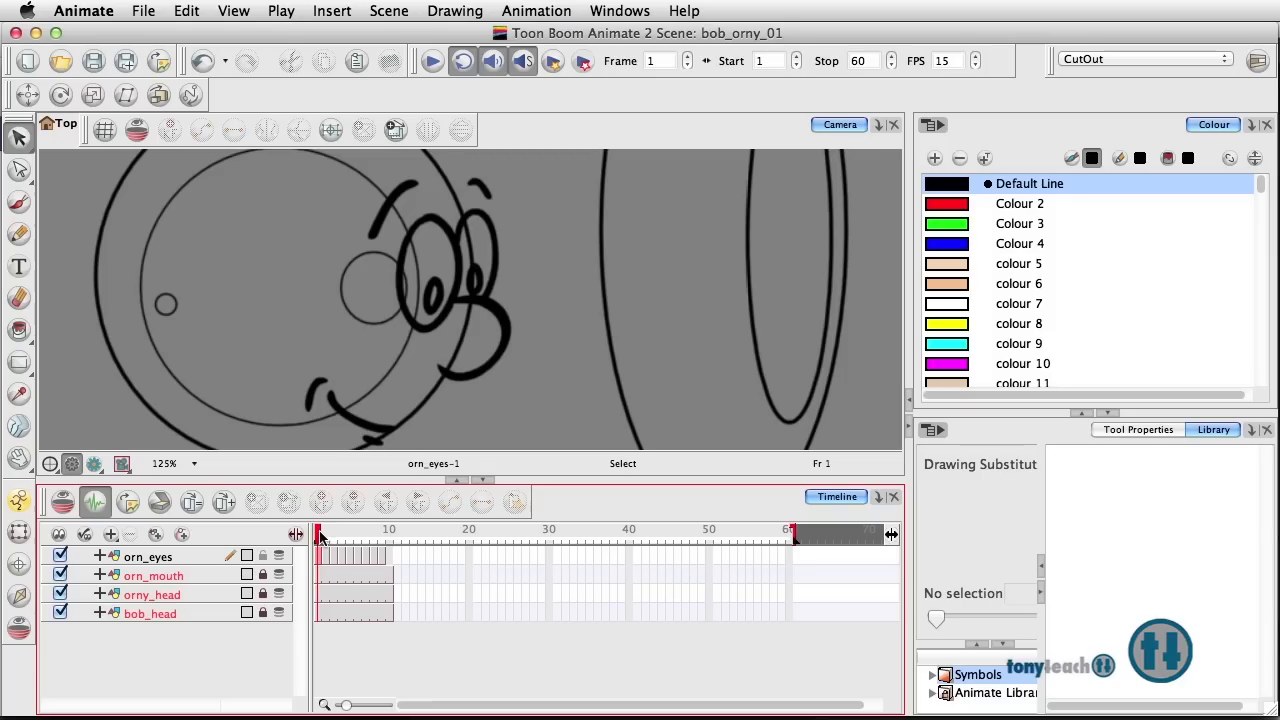
{"action": "left_click", "coordinate": [340, 536]}
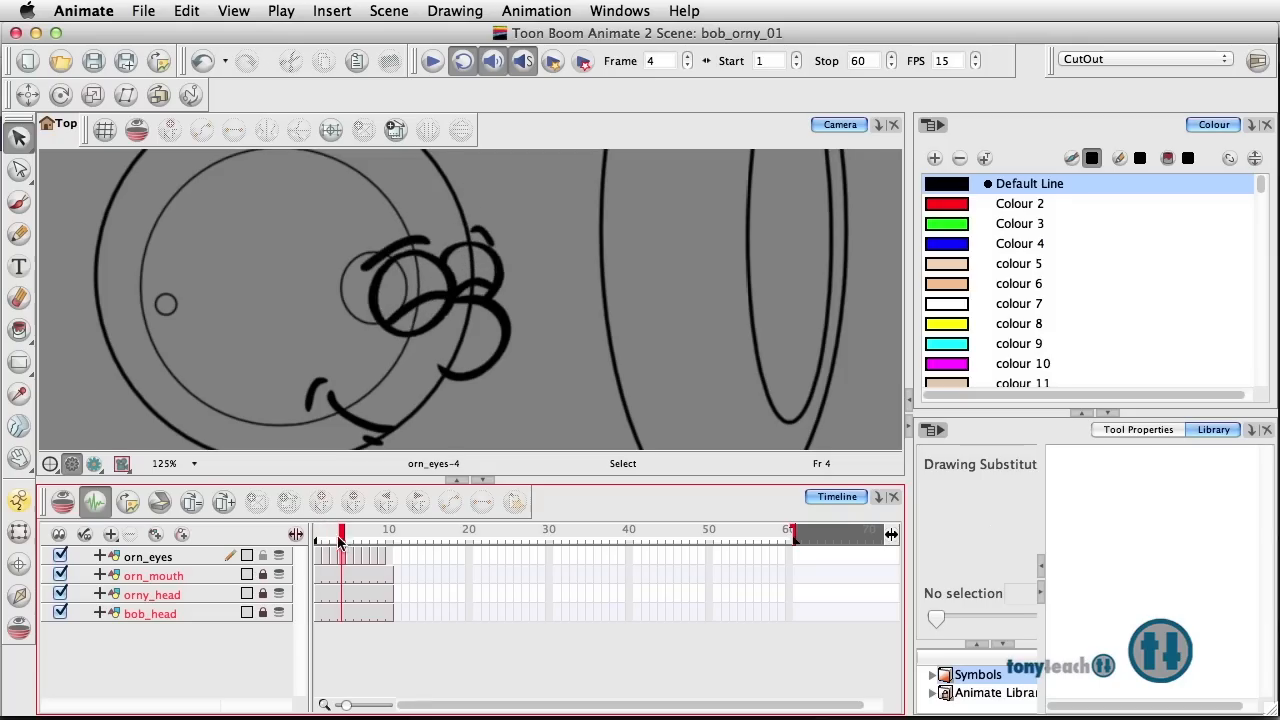
{"action": "left_click", "coordinate": [324, 536]}
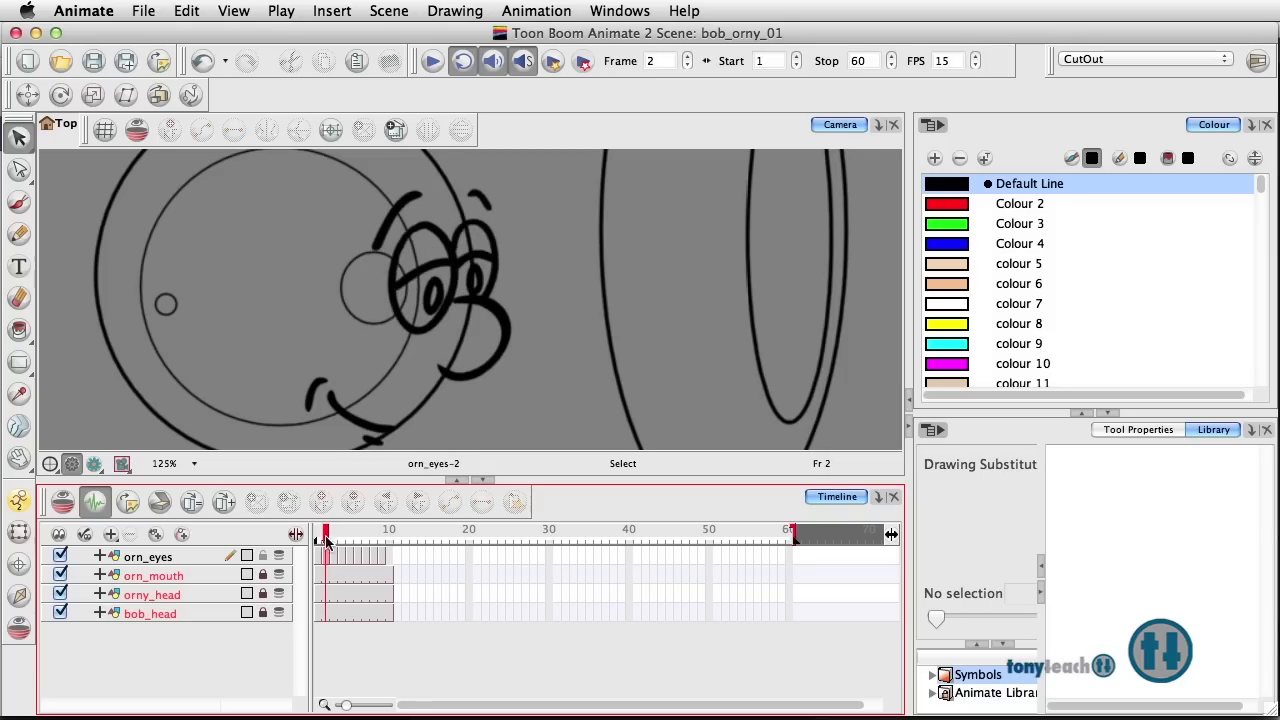
{"action": "left_click", "coordinate": [320, 536]}
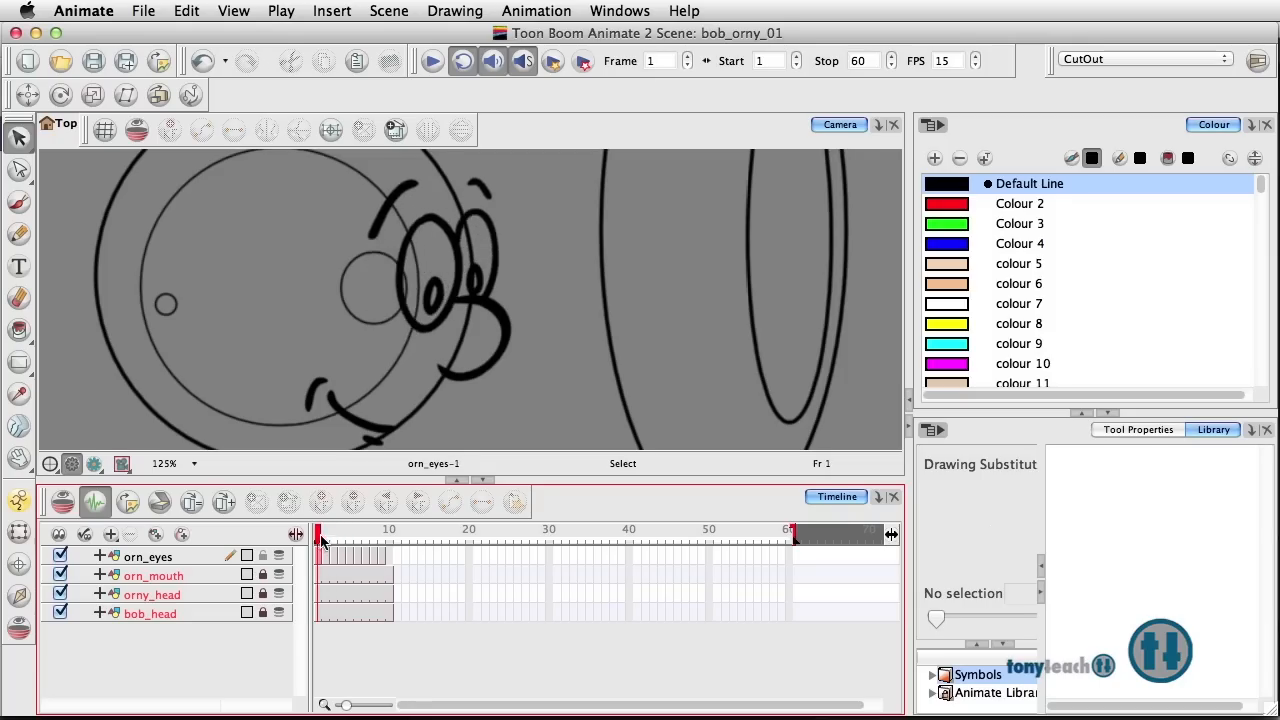
{"action": "left_click", "coordinate": [332, 536]}
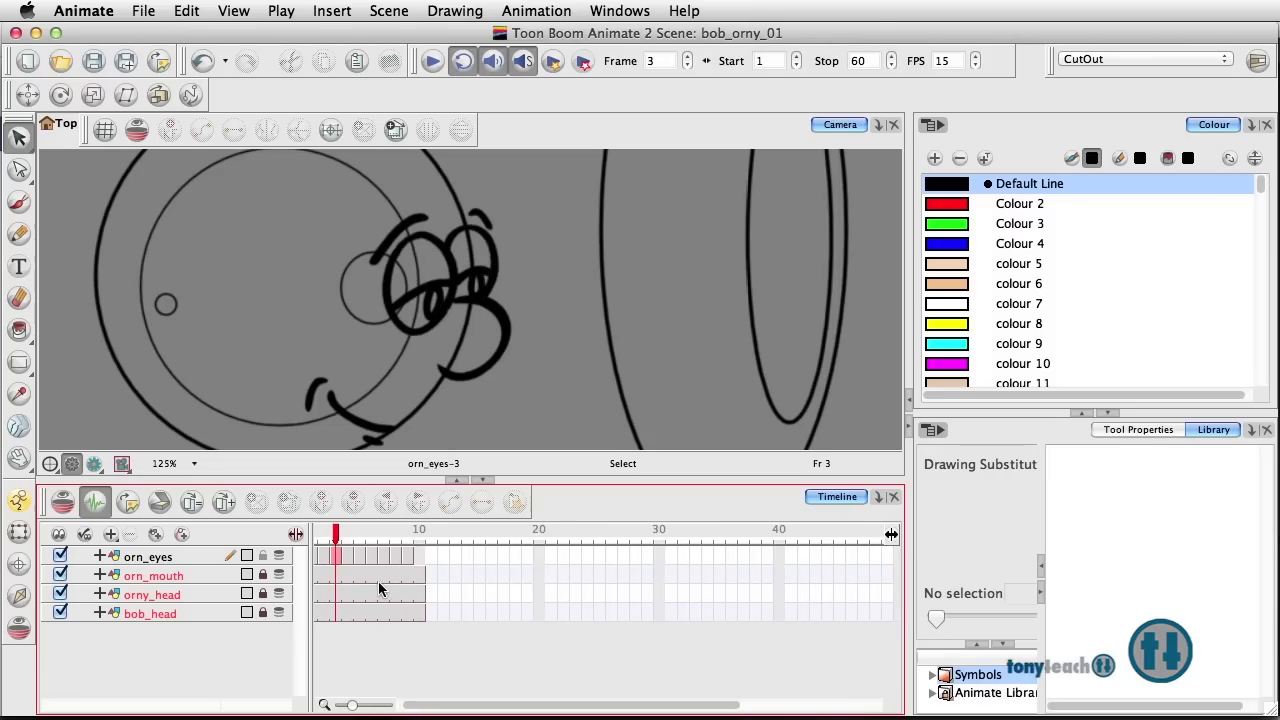
{"action": "left_click", "coordinate": [320, 556]}
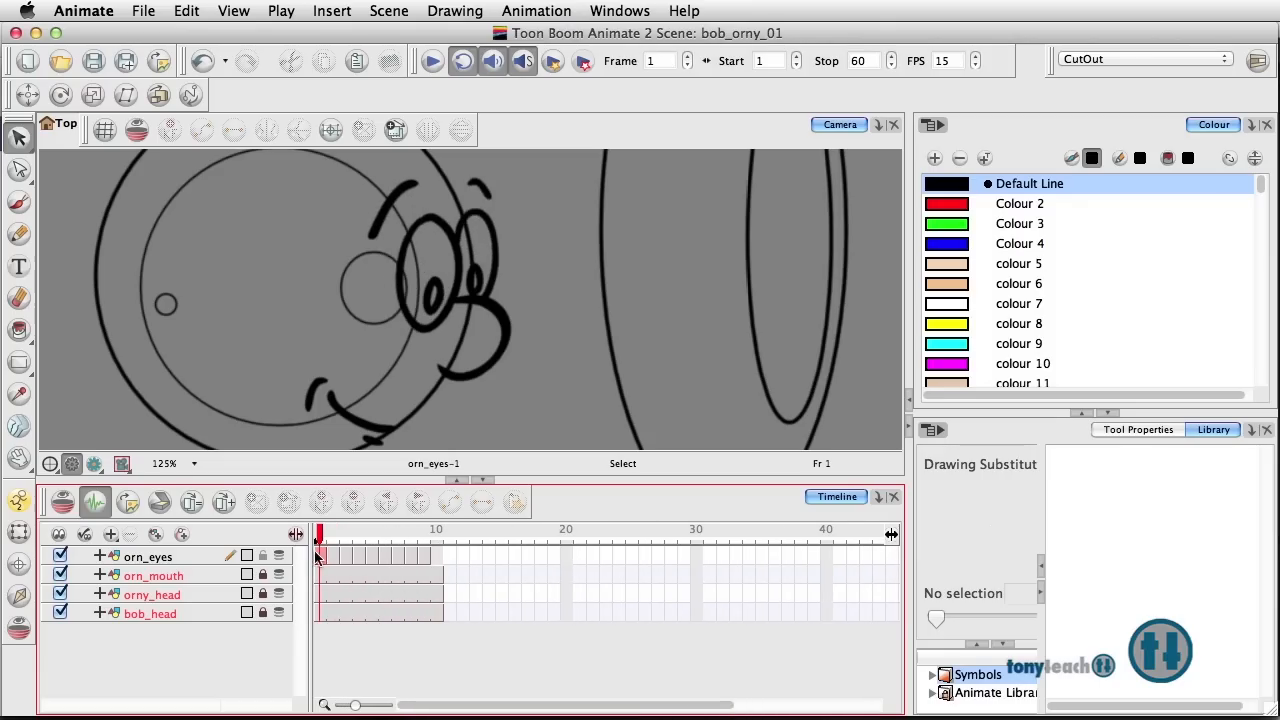
{"action": "mouse_move", "coordinate": [372, 564]}
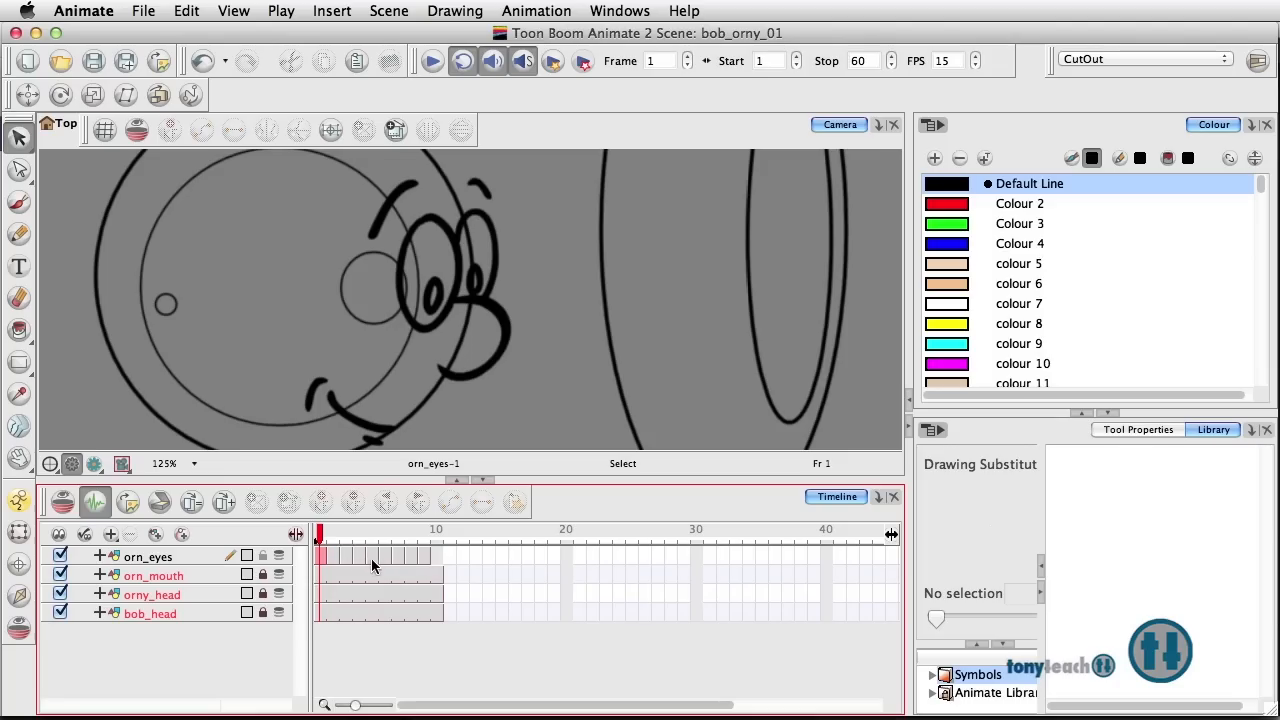
{"action": "mouse_move", "coordinate": [364, 562]}
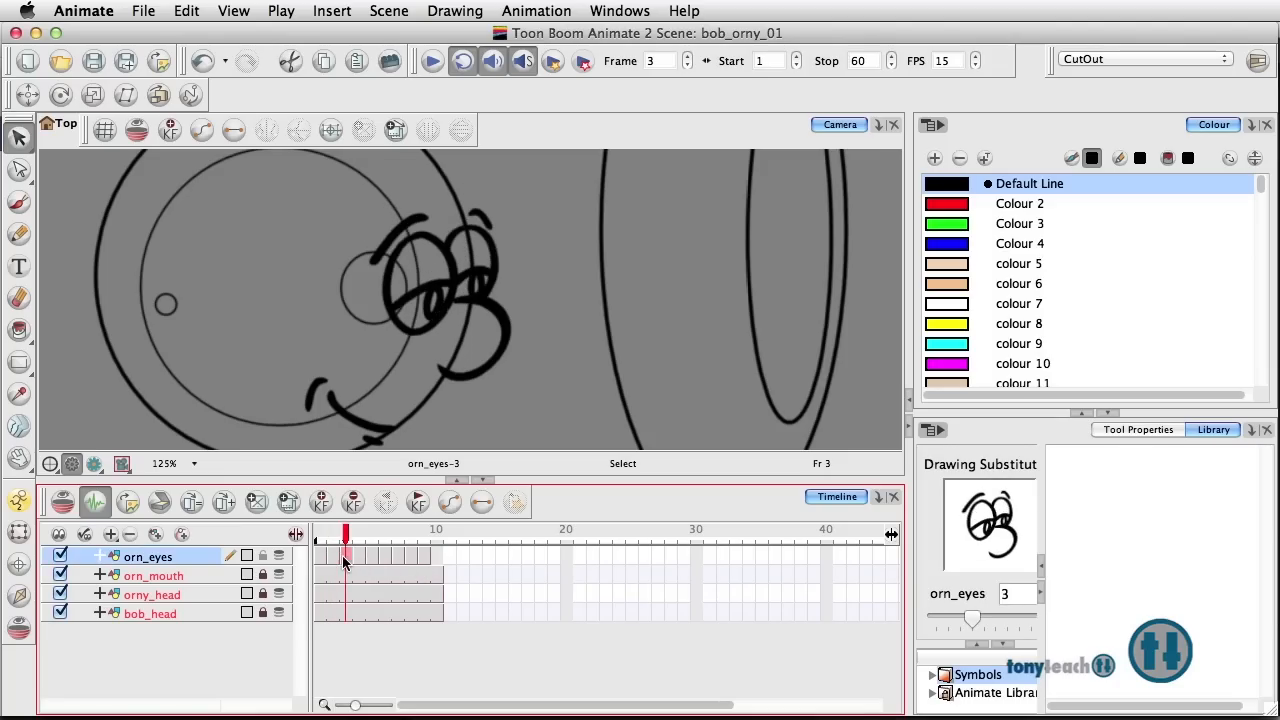
- Preview the orn_eyes drawings at frames 5 and 9 (closed eye), then scrub back to frame 1
{"action": "left_click", "coordinate": [372, 556]}
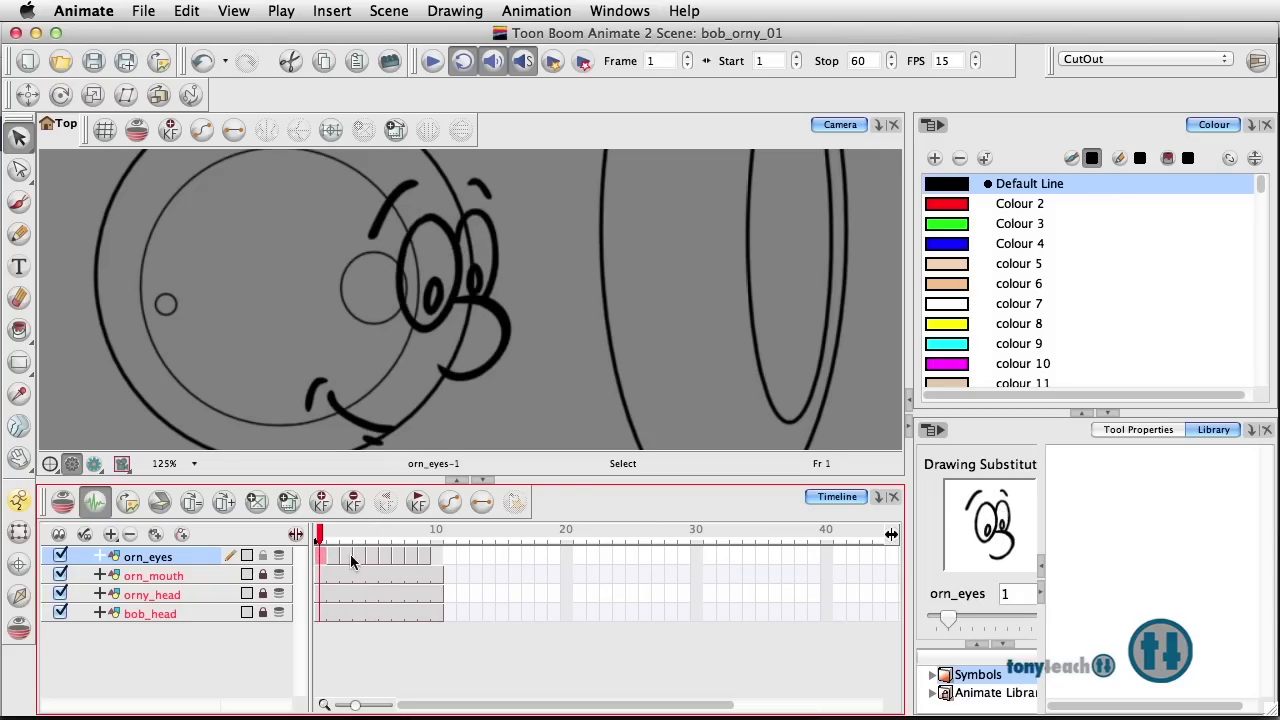
{"action": "left_click", "coordinate": [372, 538]}
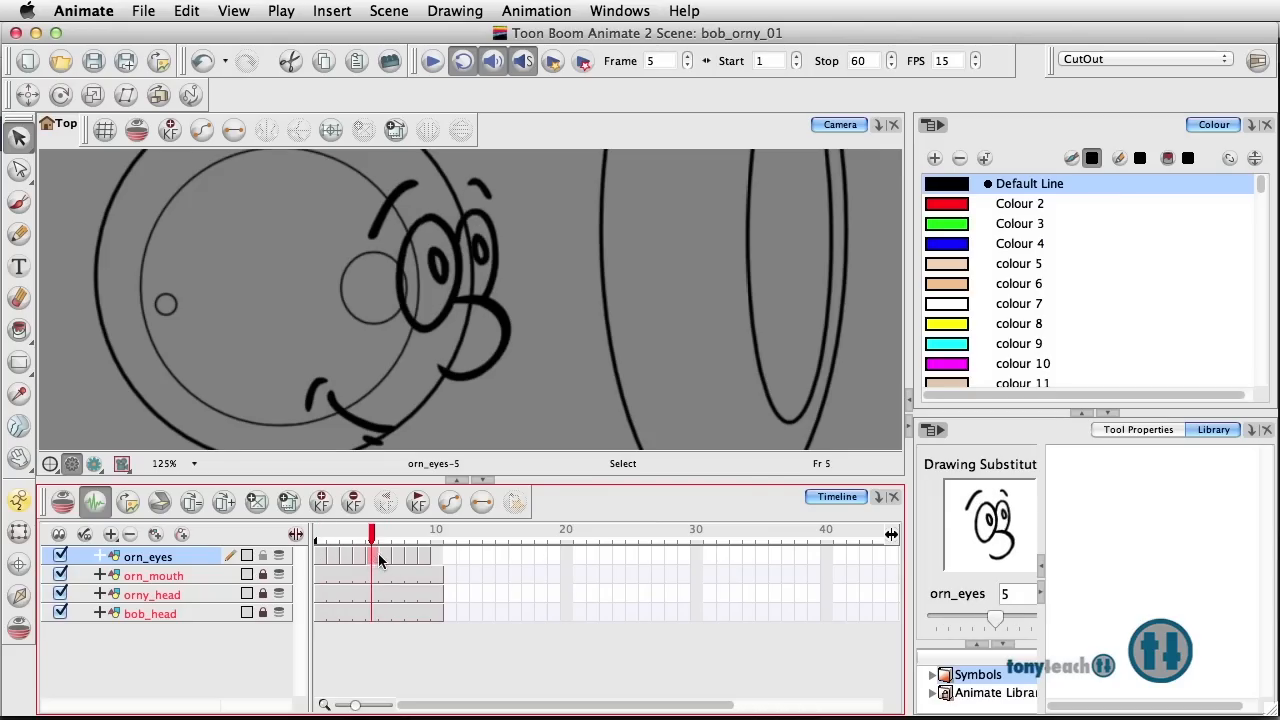
{"action": "left_click", "coordinate": [398, 556]}
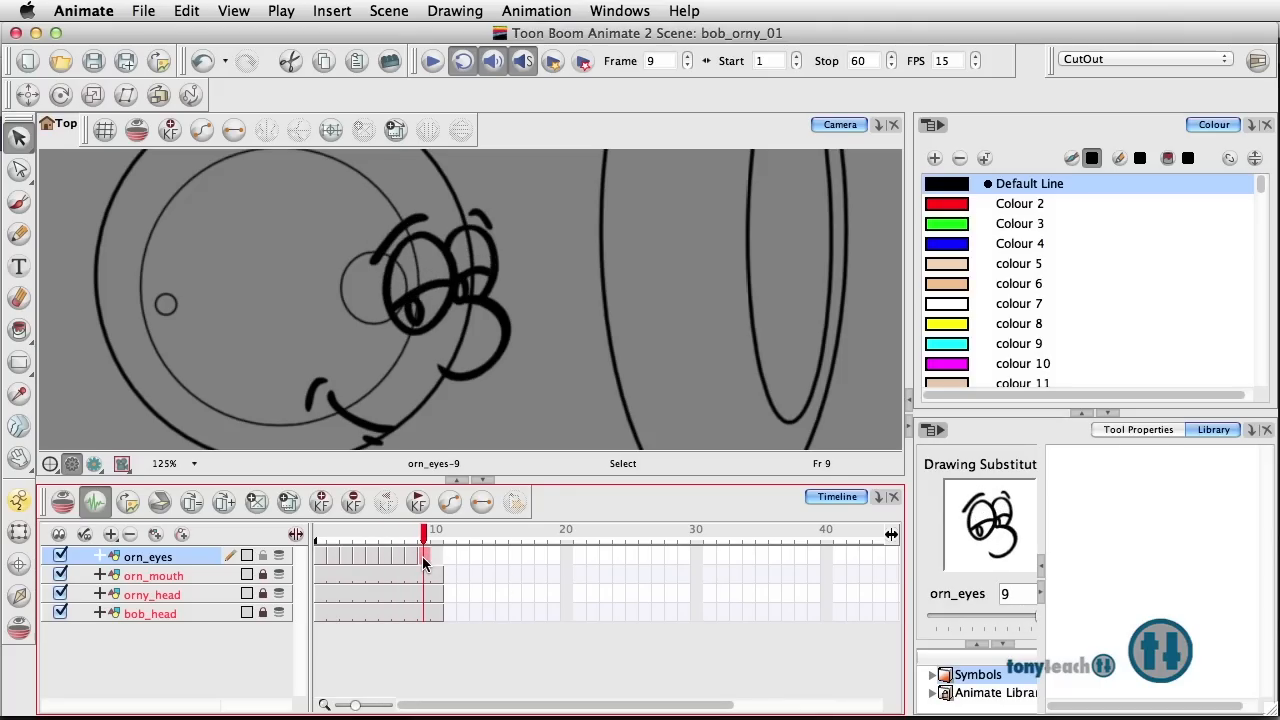
{"action": "mouse_move", "coordinate": [460, 572]}
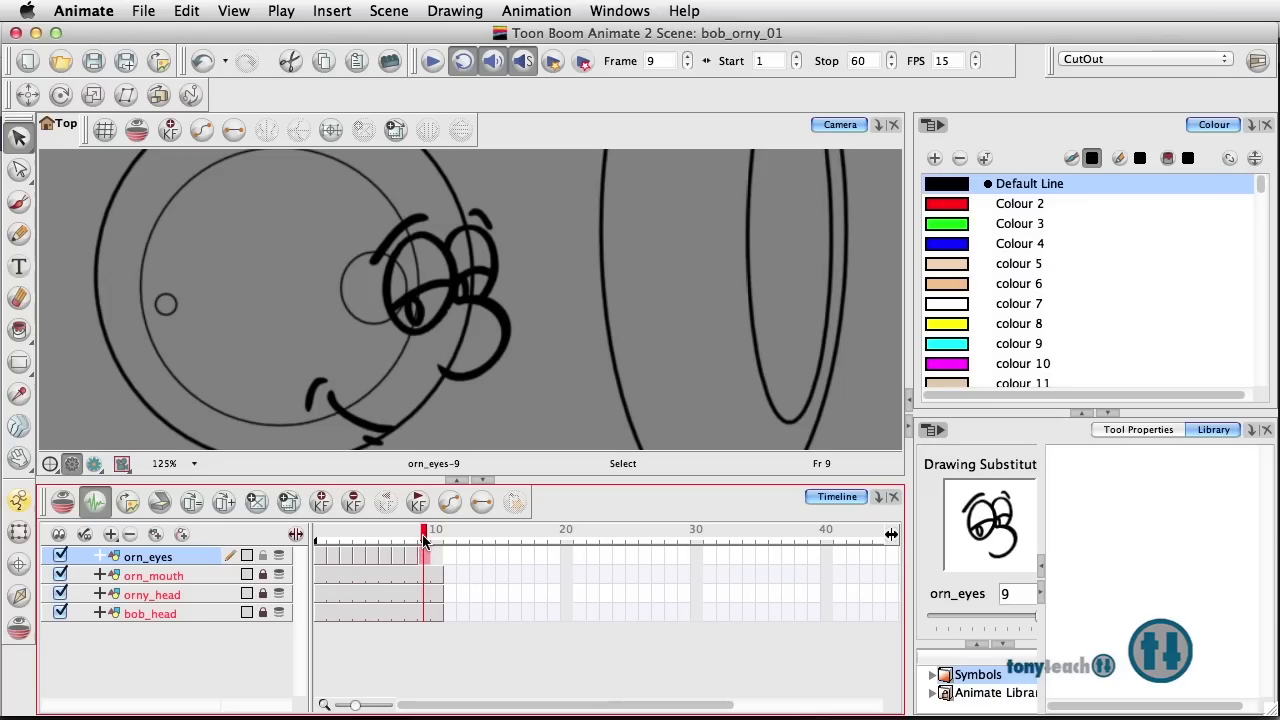
{"action": "left_click_drag", "start_coordinate": [424, 536], "coordinate": [344, 536]}
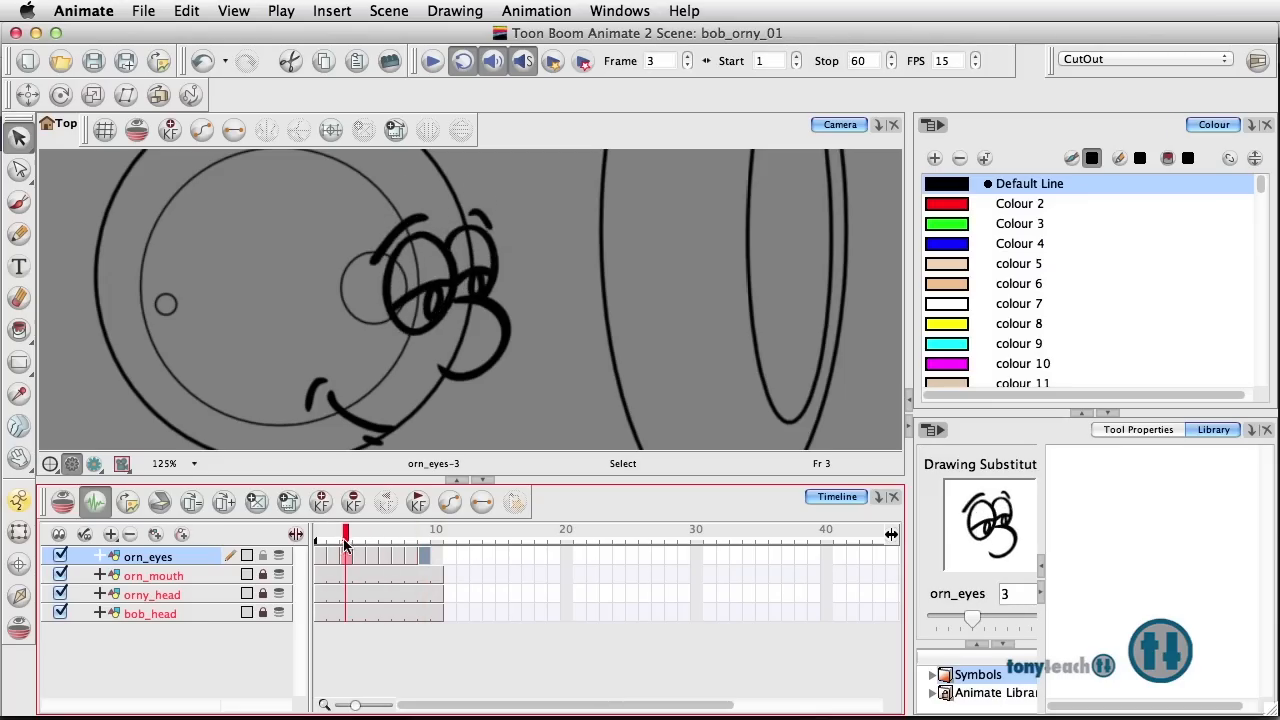
{"action": "left_click", "coordinate": [332, 536]}
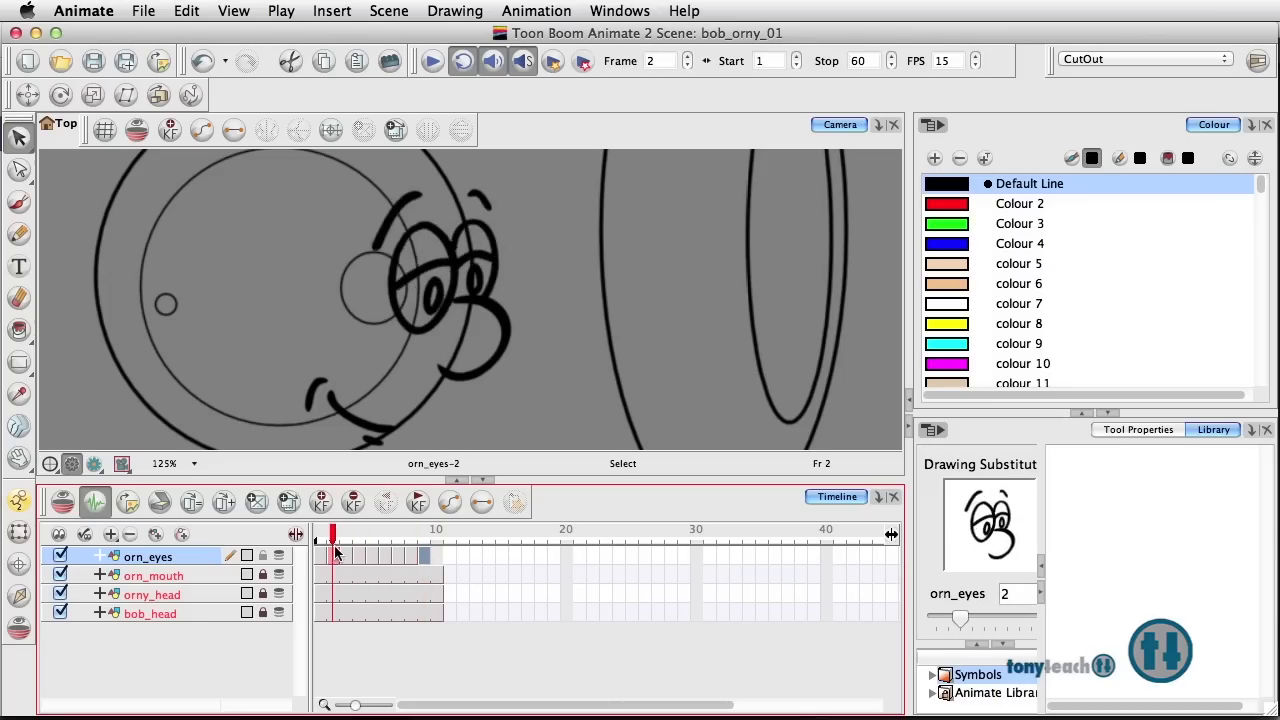
{"action": "left_click", "coordinate": [320, 536]}
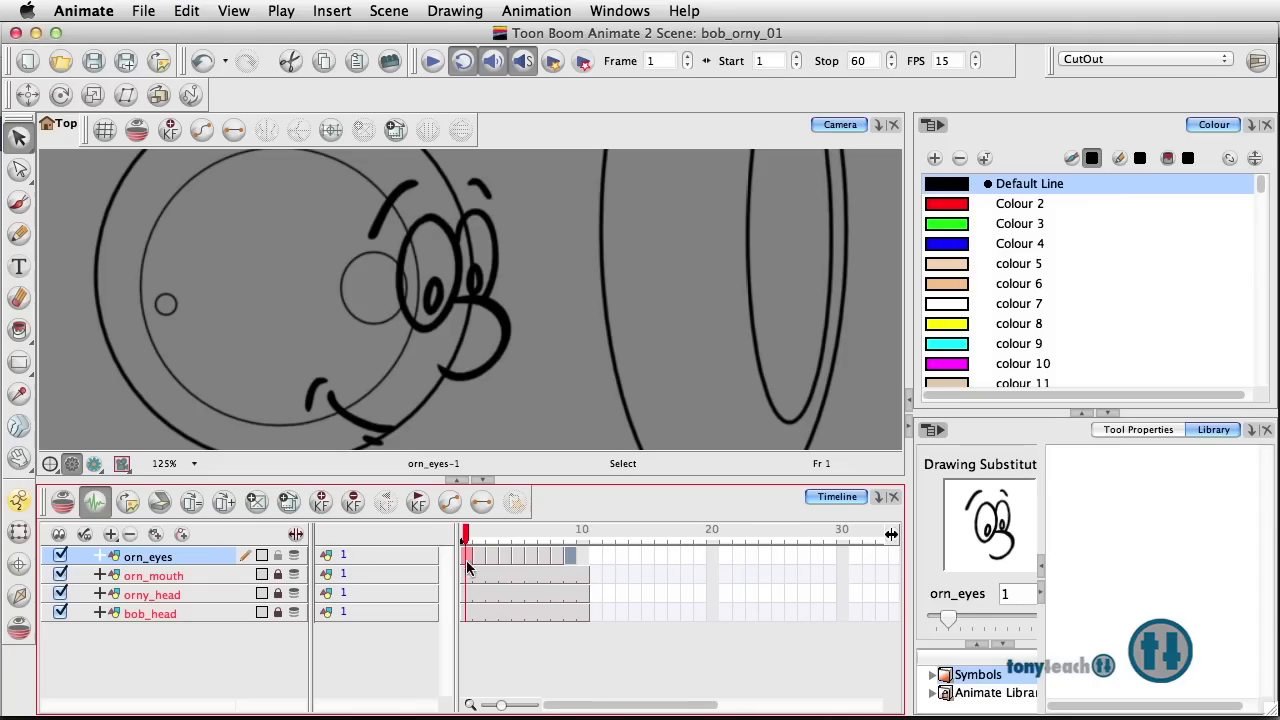
- Show orn_eyes drawings 3 and 5 in the expanded drawing column, then rest on drawing 4
{"action": "left_click", "coordinate": [492, 532]}
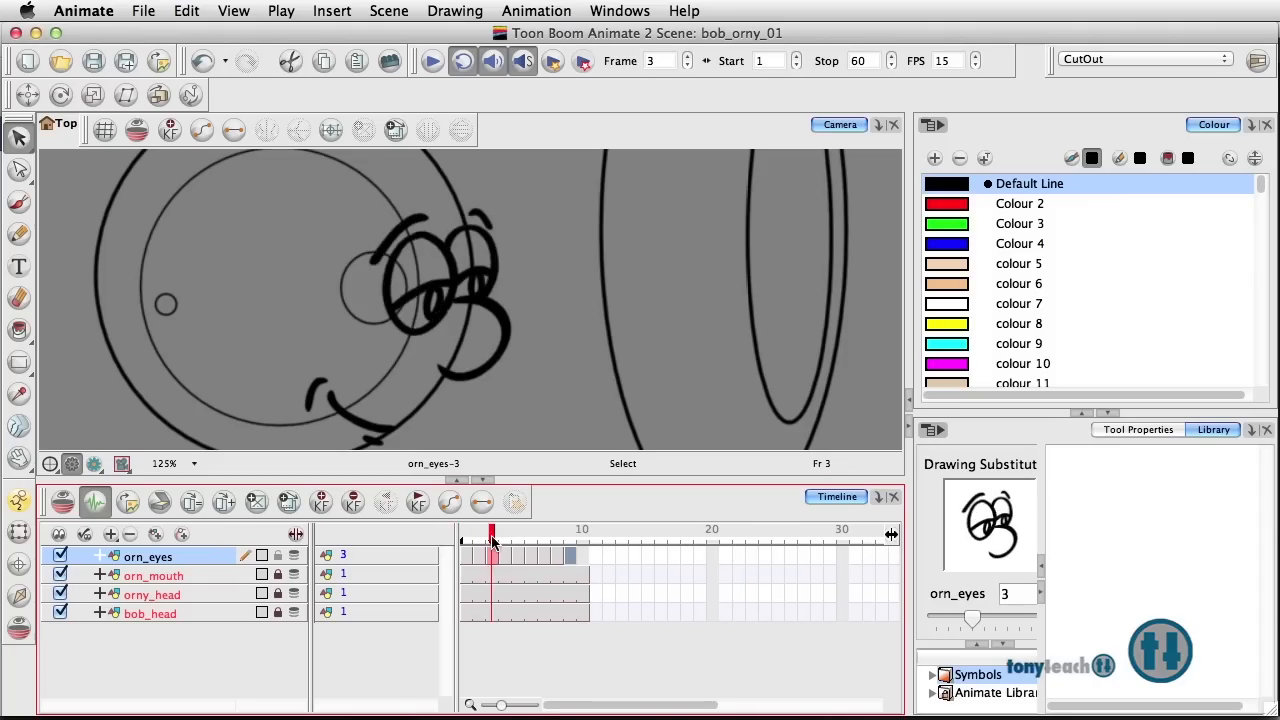
{"action": "left_click", "coordinate": [518, 556]}
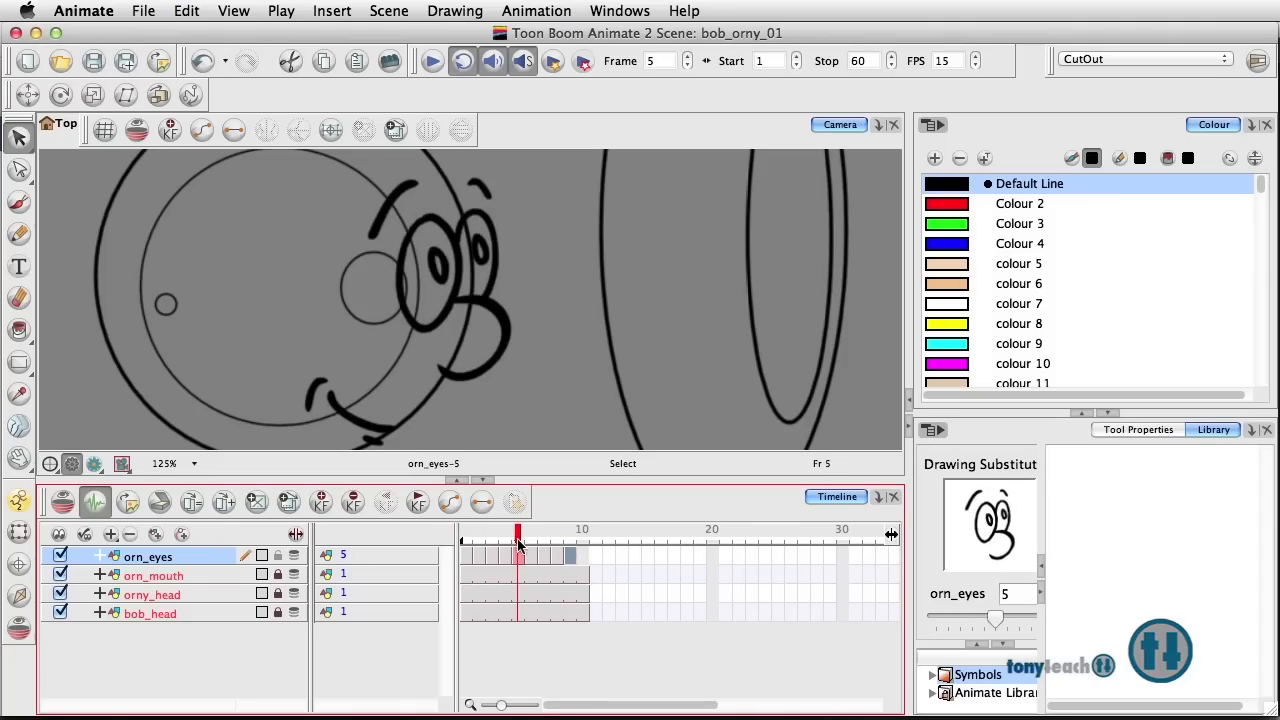
{"action": "left_click", "coordinate": [504, 536]}
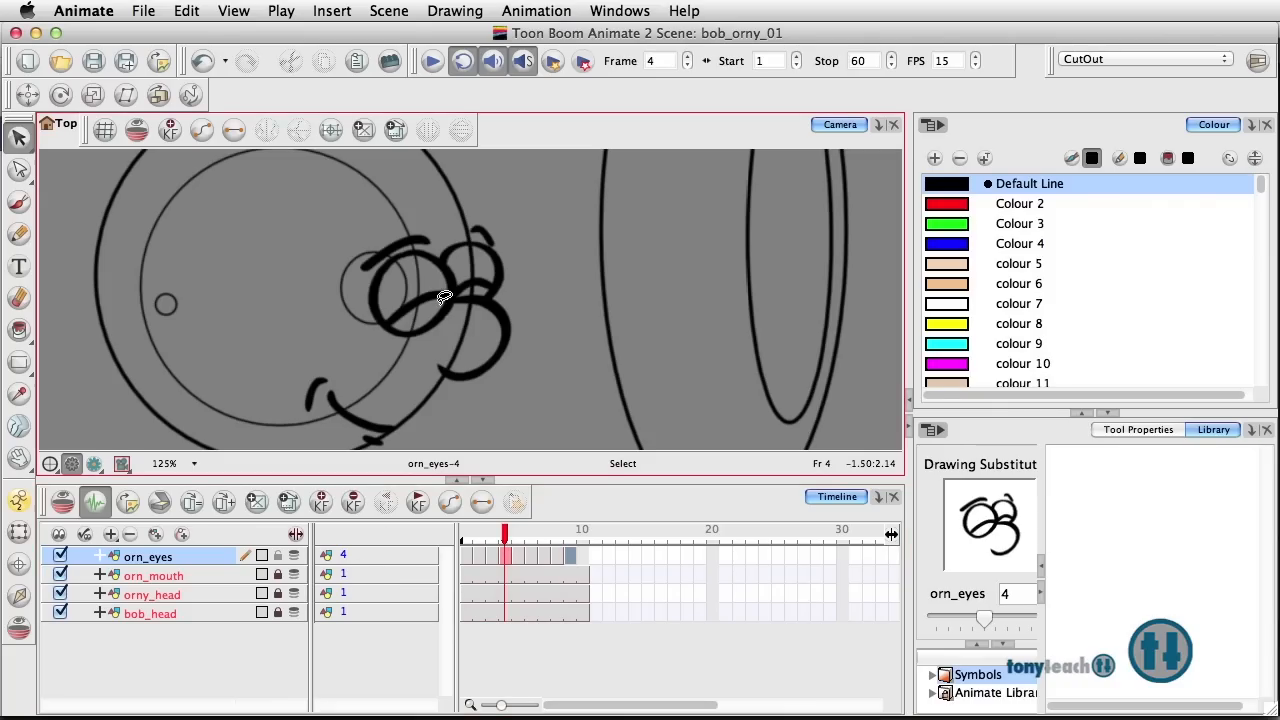
{"action": "mouse_move", "coordinate": [504, 348]}
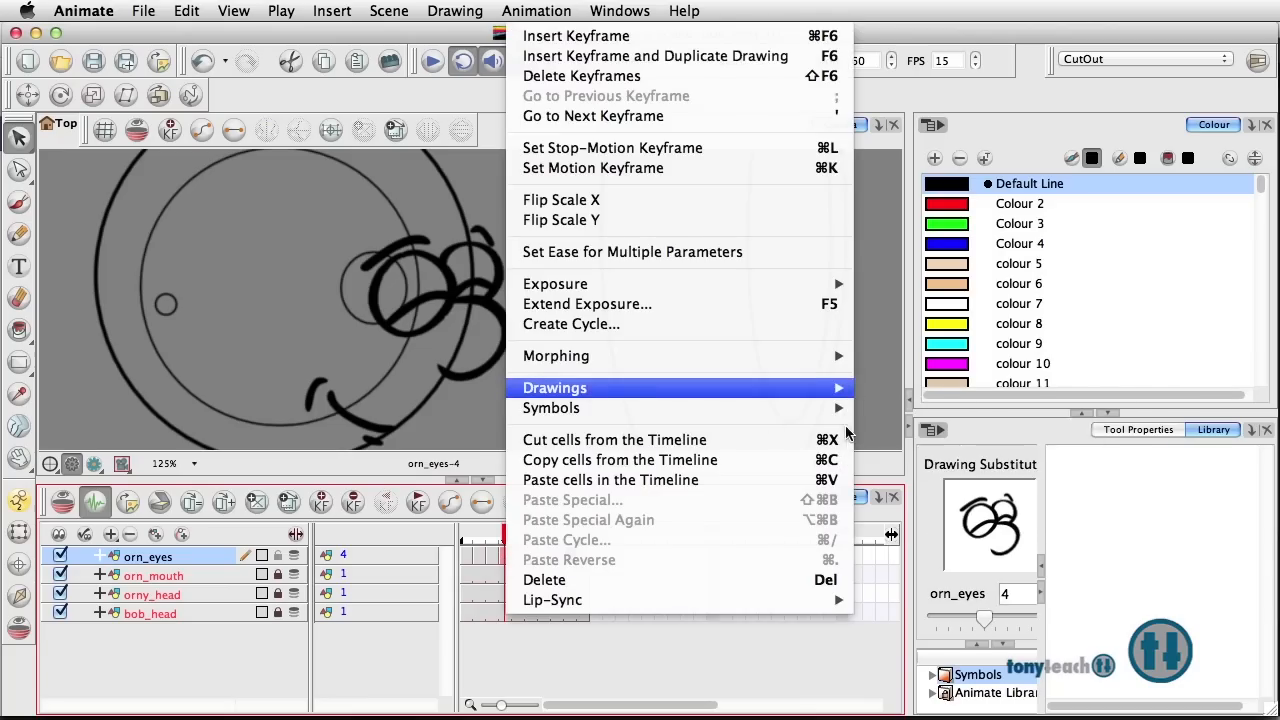
- Rename the current orn_eyes drawing to 'closed' and confirm
{"action": "left_click", "coordinate": [554, 388]}
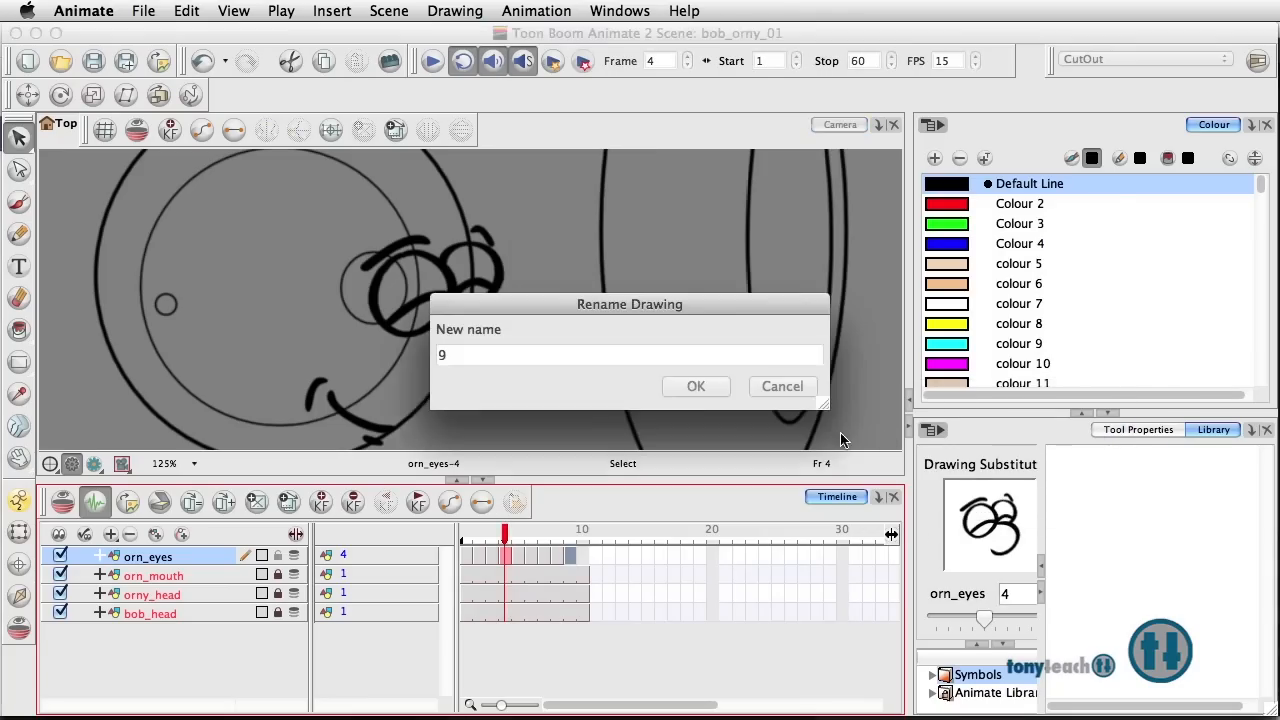
{"action": "type", "text": "c"}
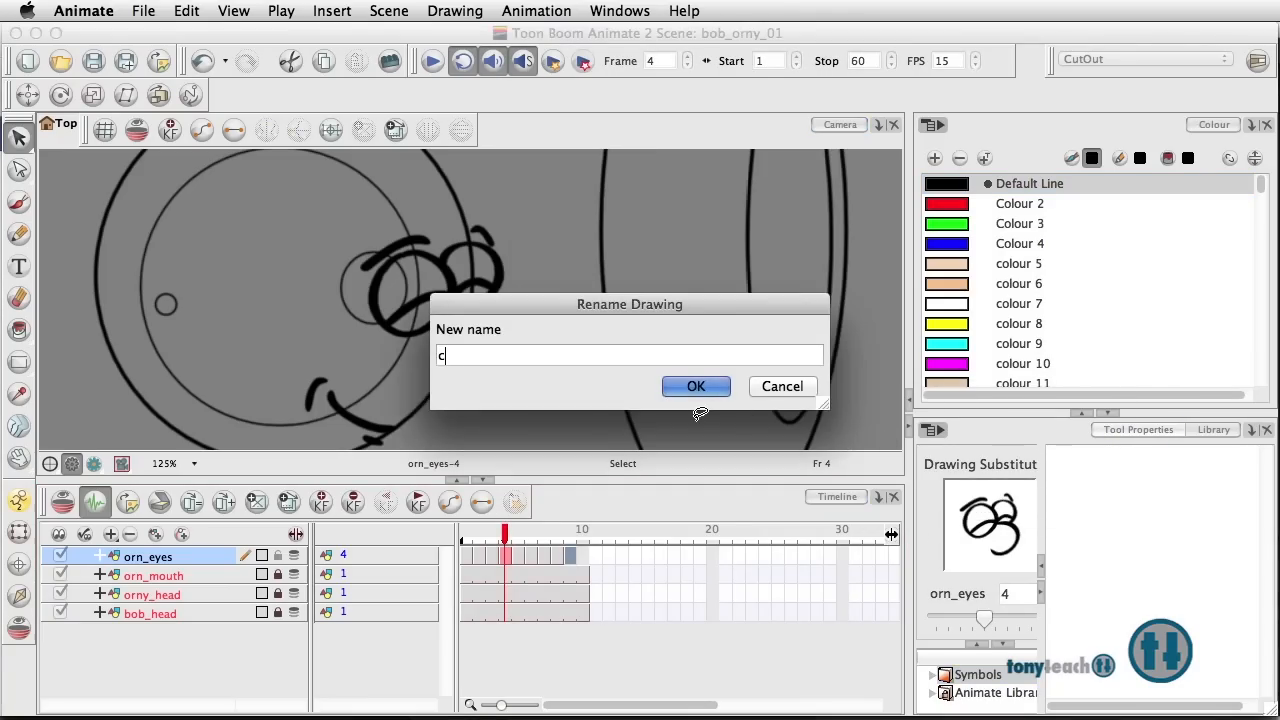
{"action": "type", "text": "lose"}
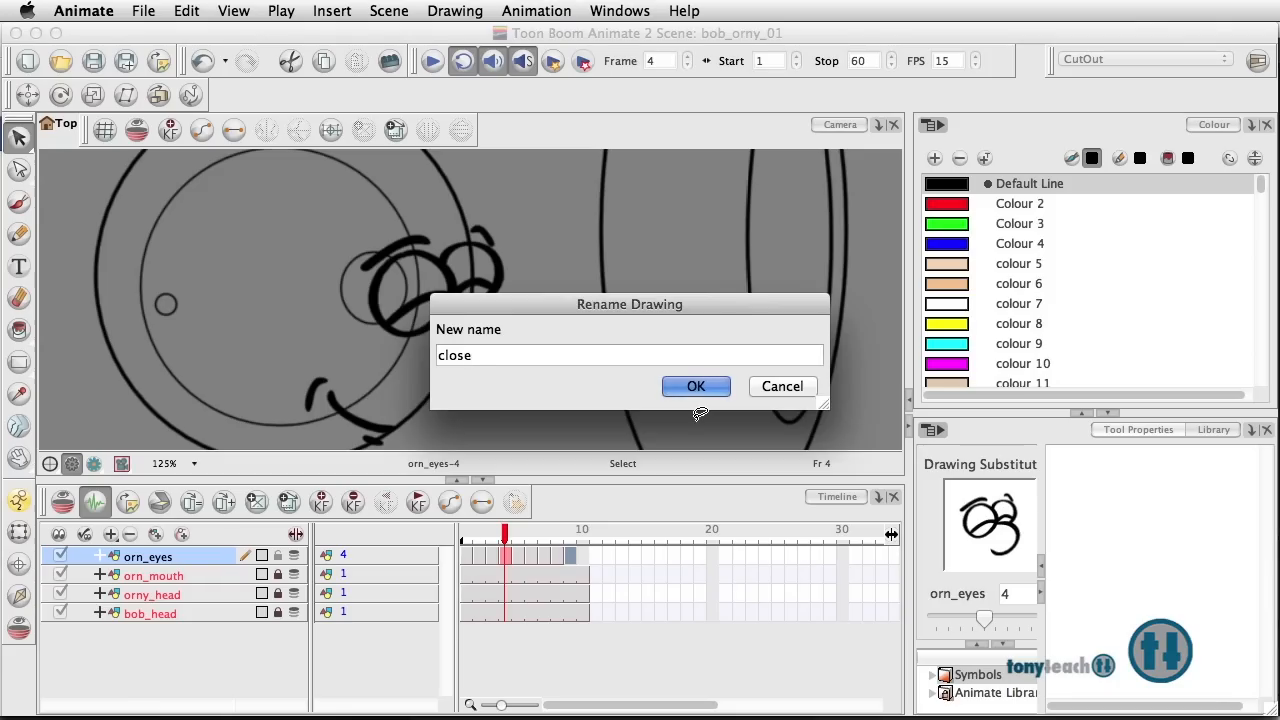
{"action": "type", "text": "d"}
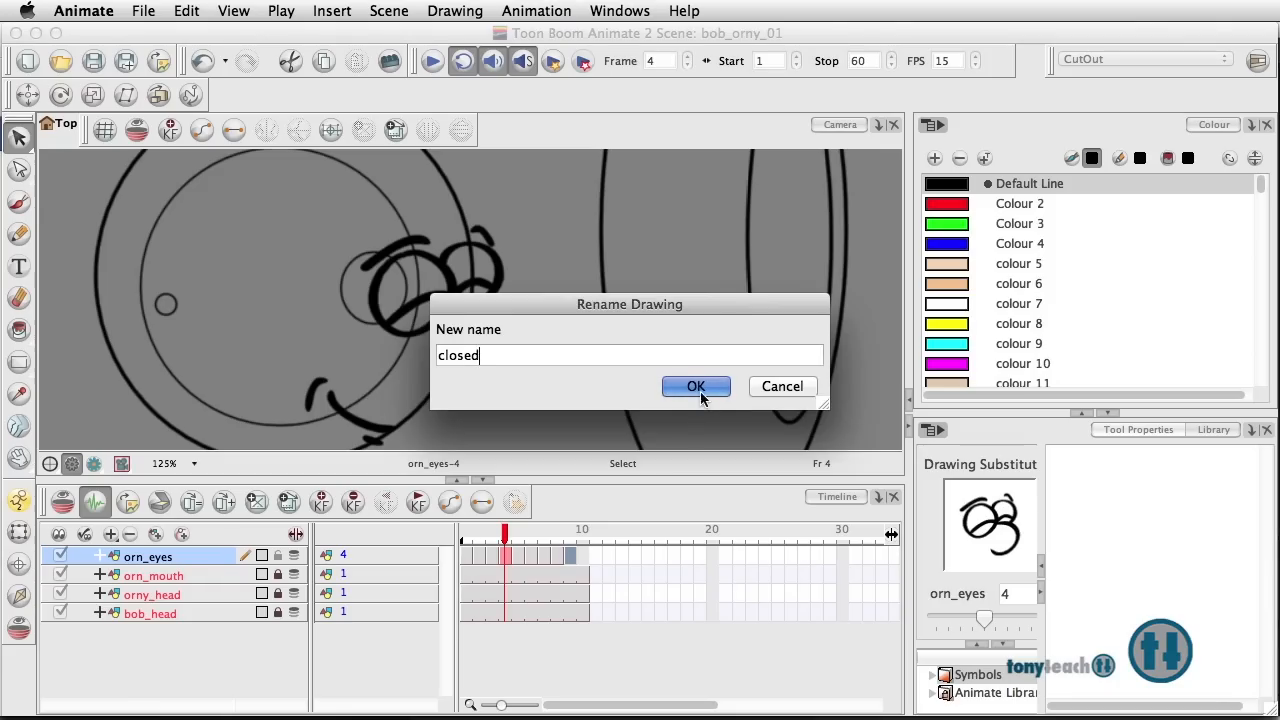
{"action": "left_click", "coordinate": [696, 388]}
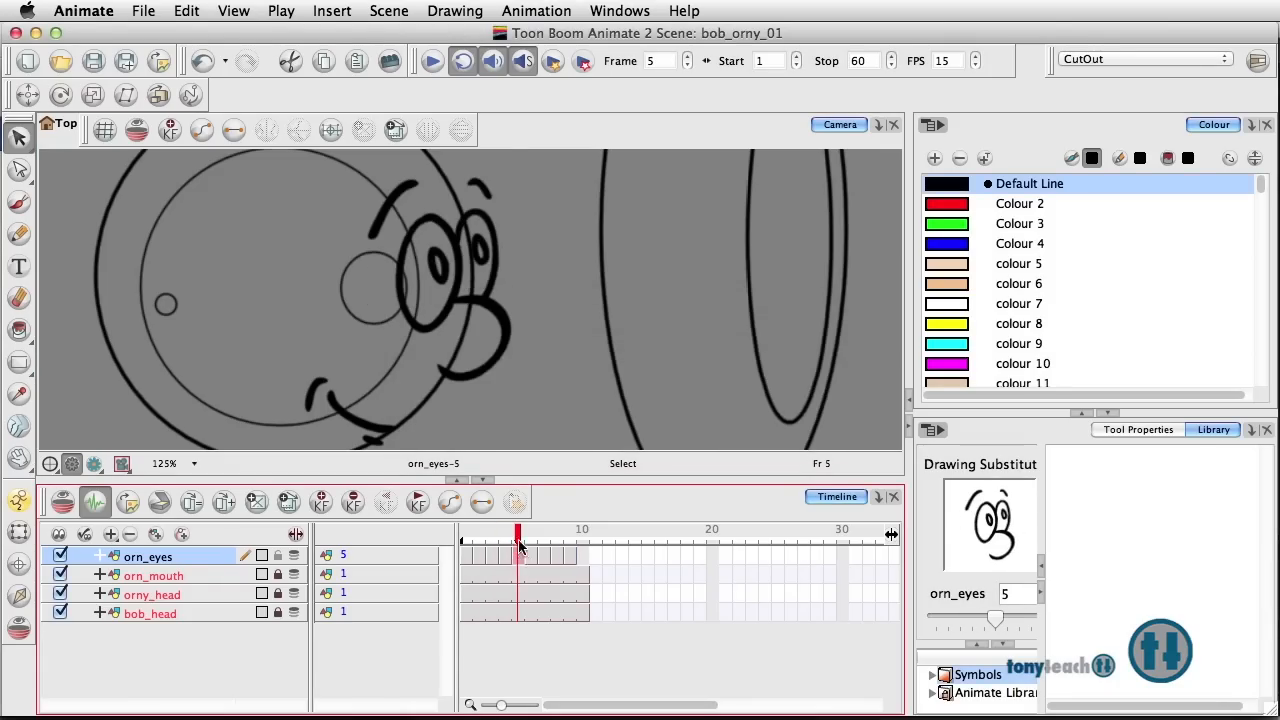
- Select the orn_eyes cell at frame 4 and dismiss a rename prompt without changes
{"action": "left_click", "coordinate": [504, 538]}
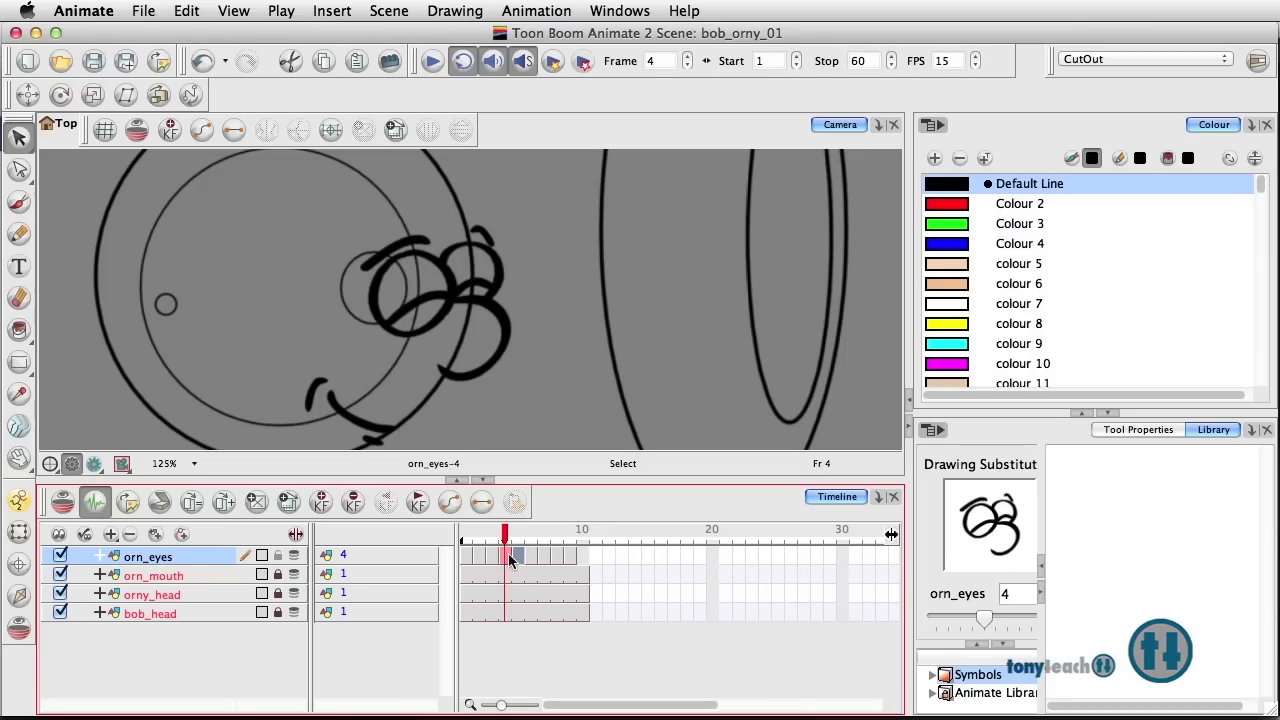
{"action": "left_click", "coordinate": [570, 536]}
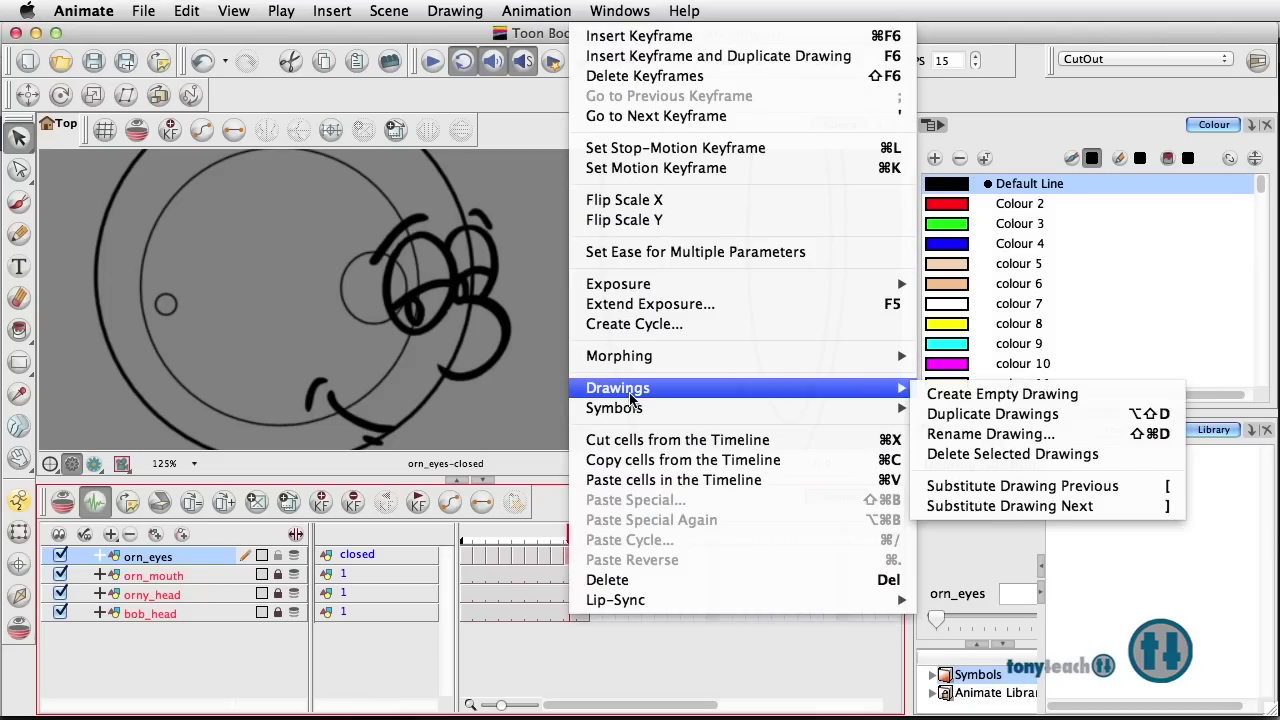
{"action": "left_click", "coordinate": [990, 432]}
{"action": "type", "text": "9"}
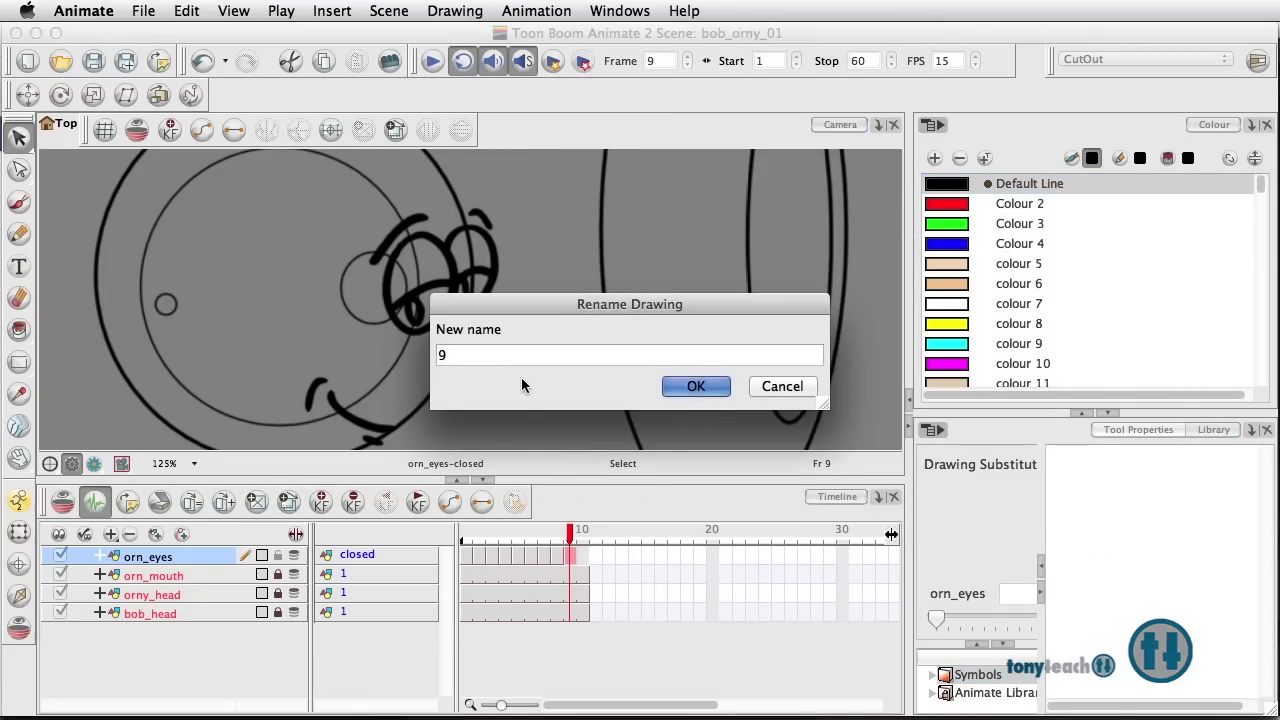
{"action": "left_click", "coordinate": [696, 386]}
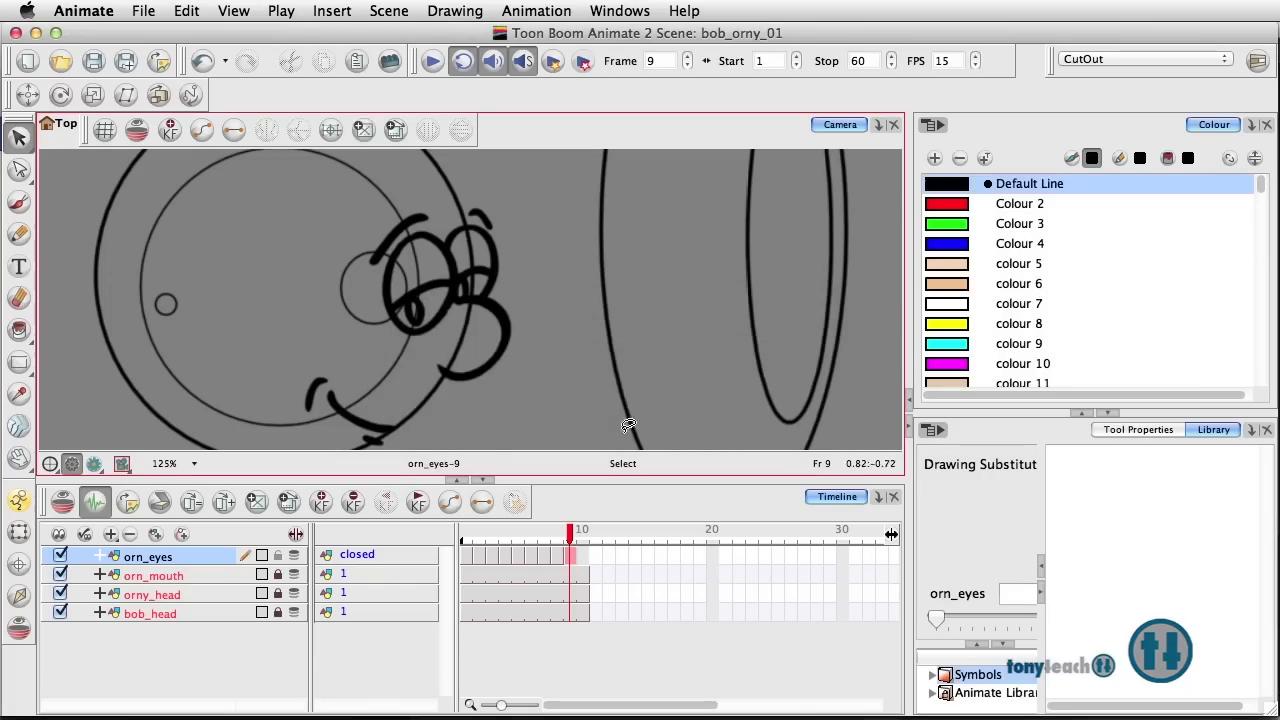
- Return to frame 4's closed-eye drawing and rename it 'closed'
{"action": "left_click", "coordinate": [516, 536]}
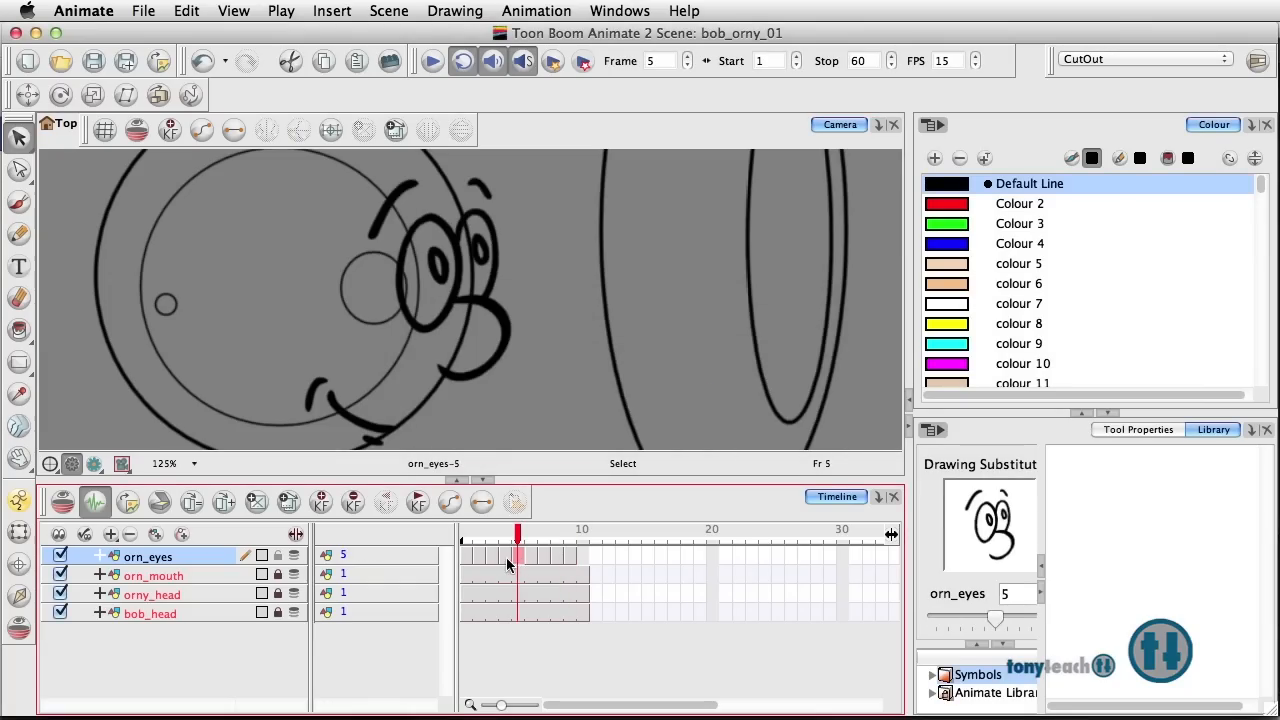
{"action": "left_click", "coordinate": [504, 556]}
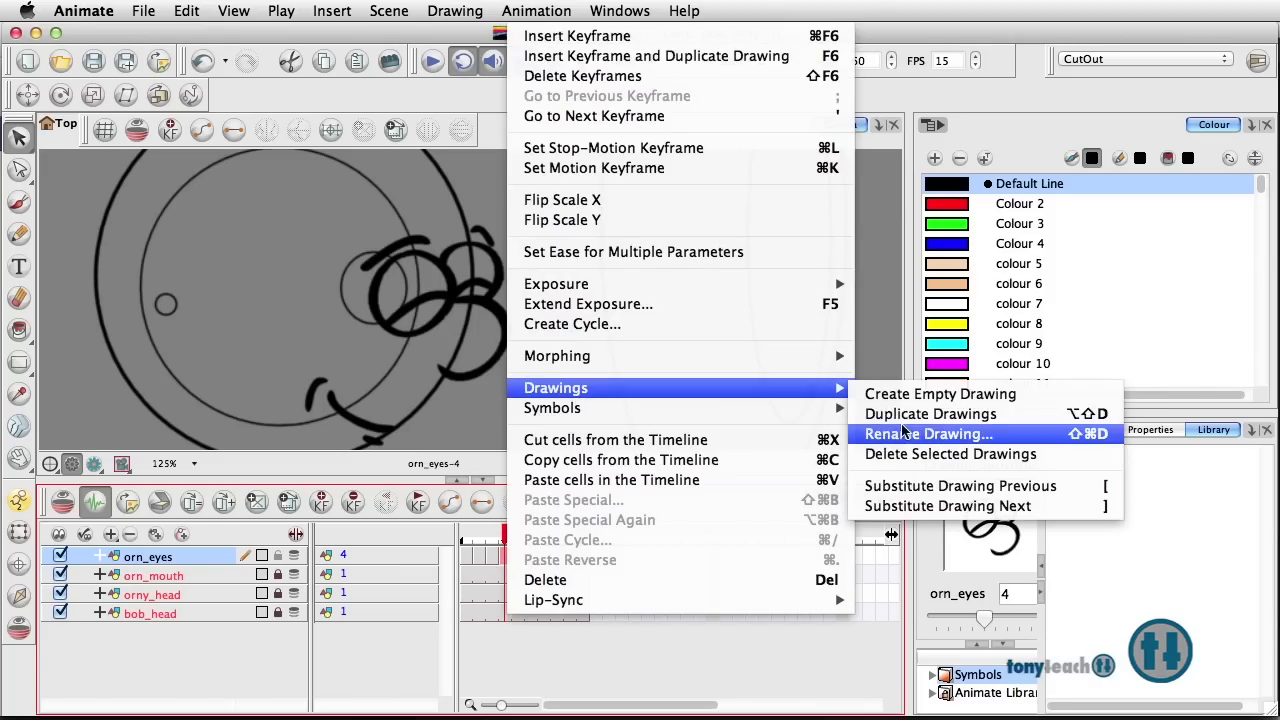
{"action": "left_click", "coordinate": [928, 432]}
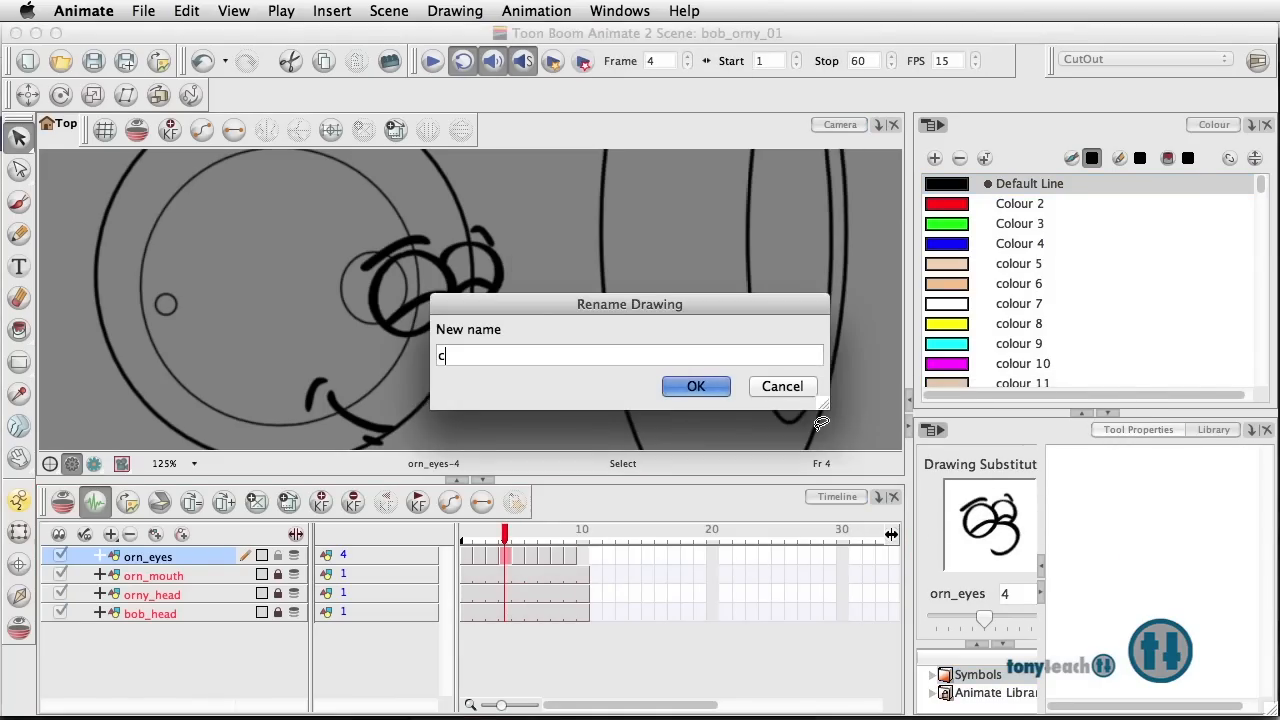
{"action": "type", "text": "losed"}
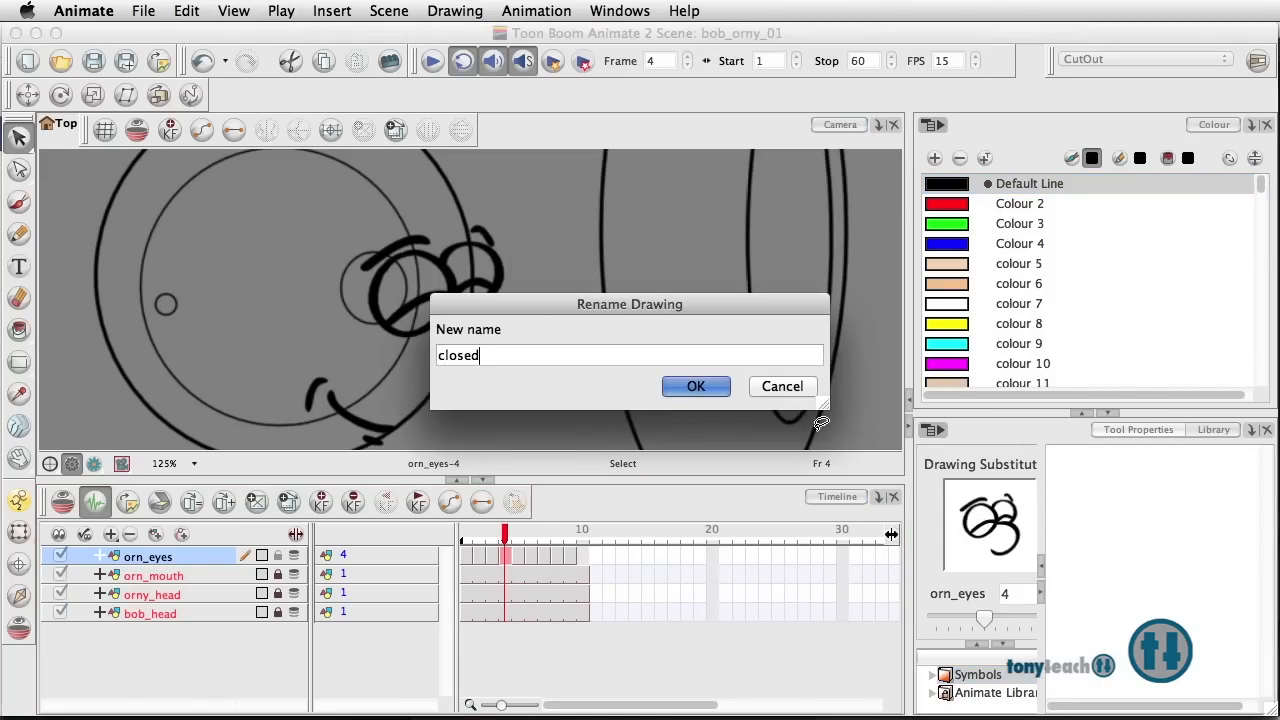
{"action": "left_click", "coordinate": [696, 386]}
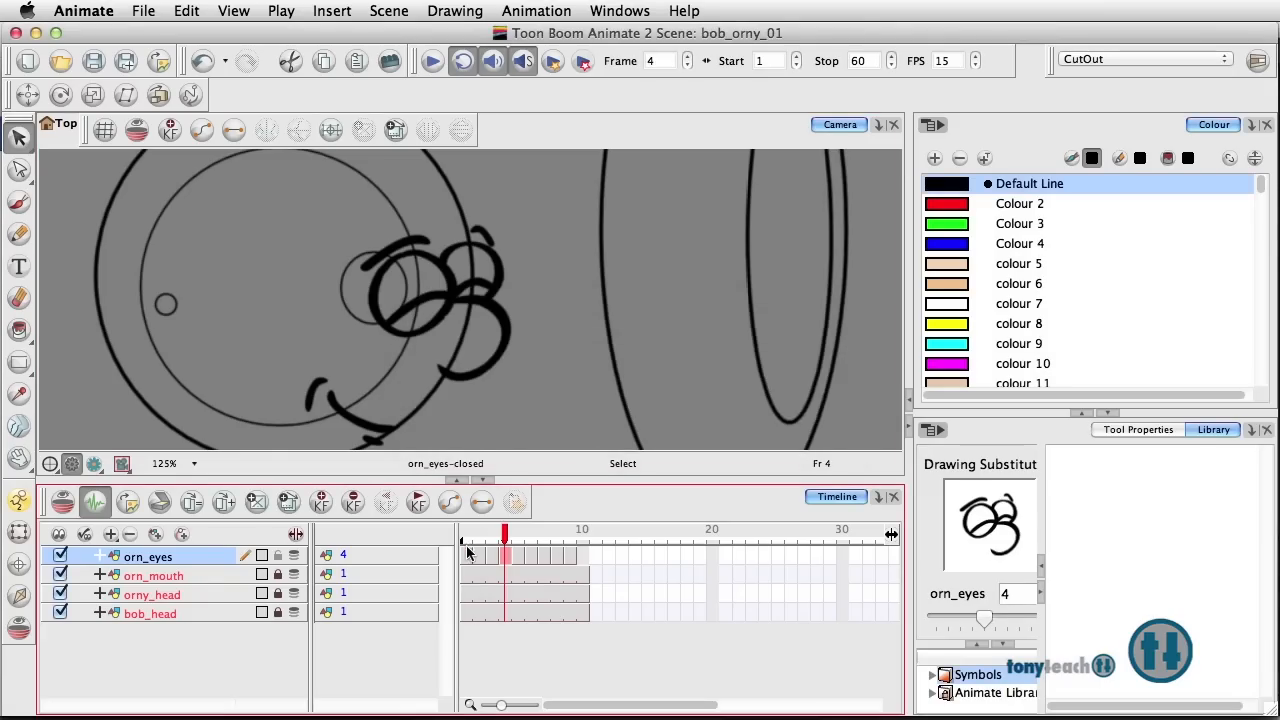
- Review the eye substitutions at frames 2, 4, 7 and 5, briefly selecting the eye drawing
{"action": "left_click", "coordinate": [478, 556]}
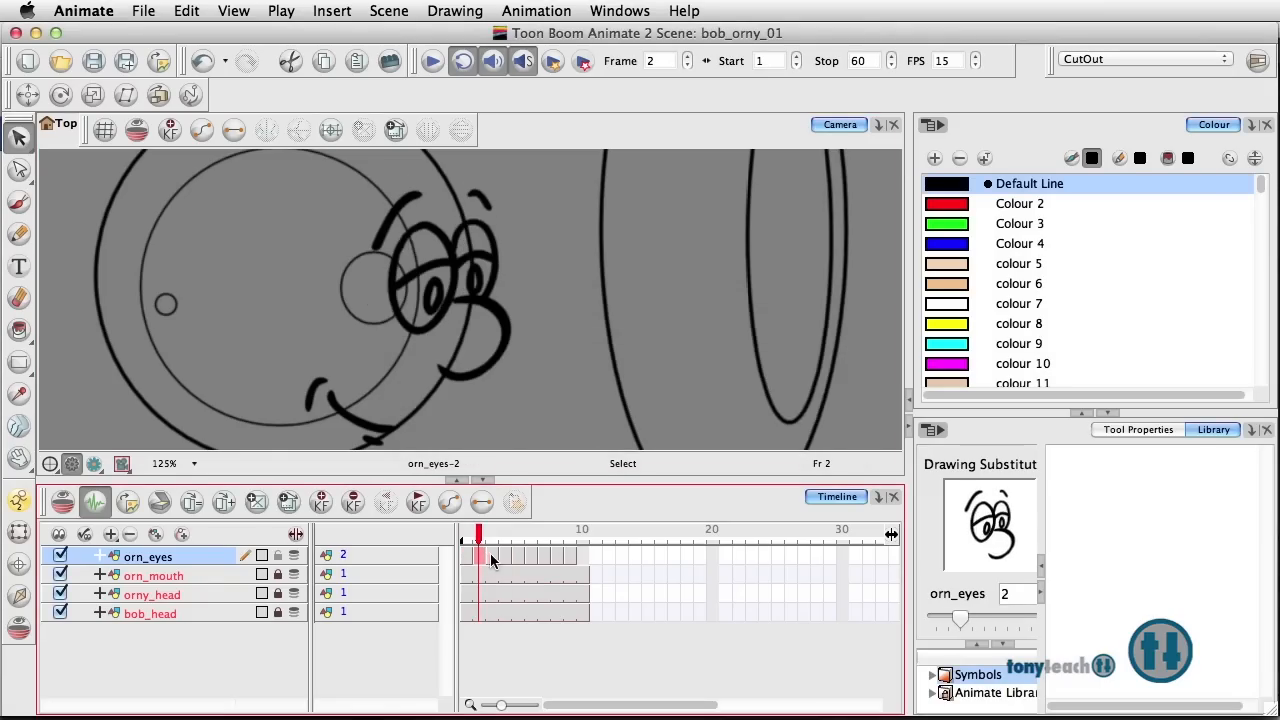
{"action": "left_click", "coordinate": [504, 534]}
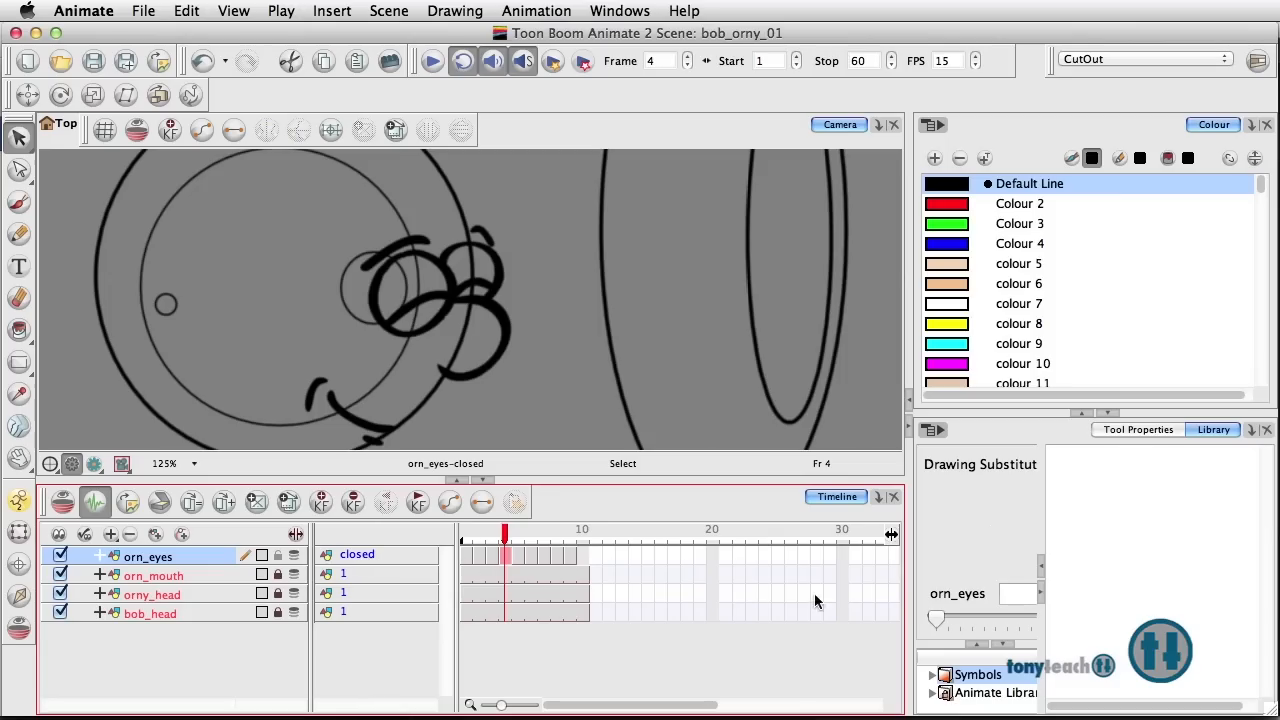
{"action": "mouse_move", "coordinate": [460, 430]}
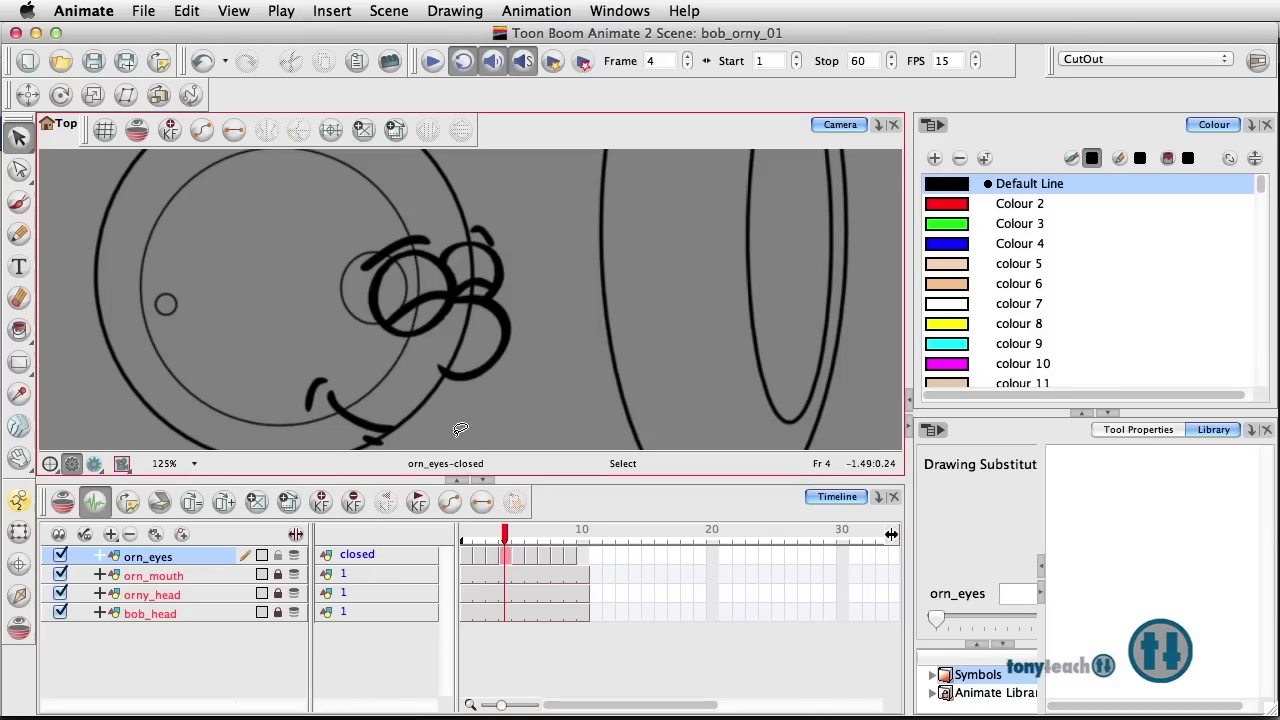
{"action": "left_click", "coordinate": [544, 536]}
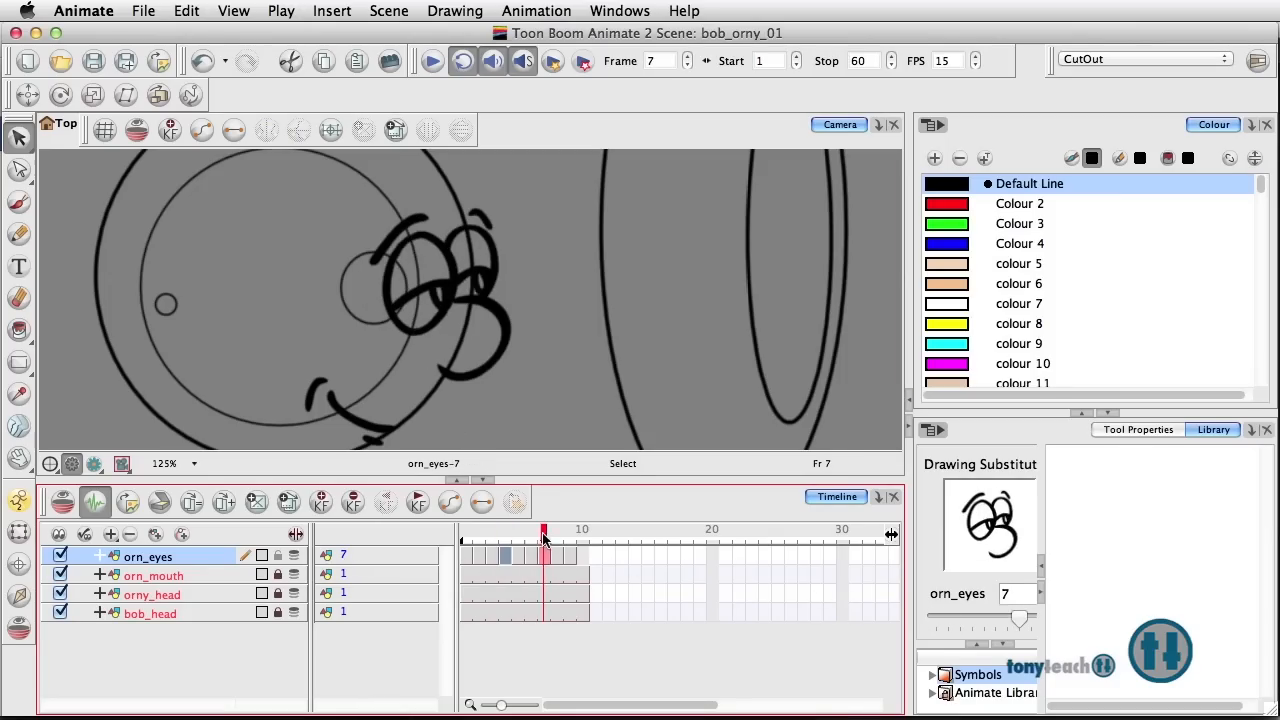
{"action": "left_click", "coordinate": [556, 532]}
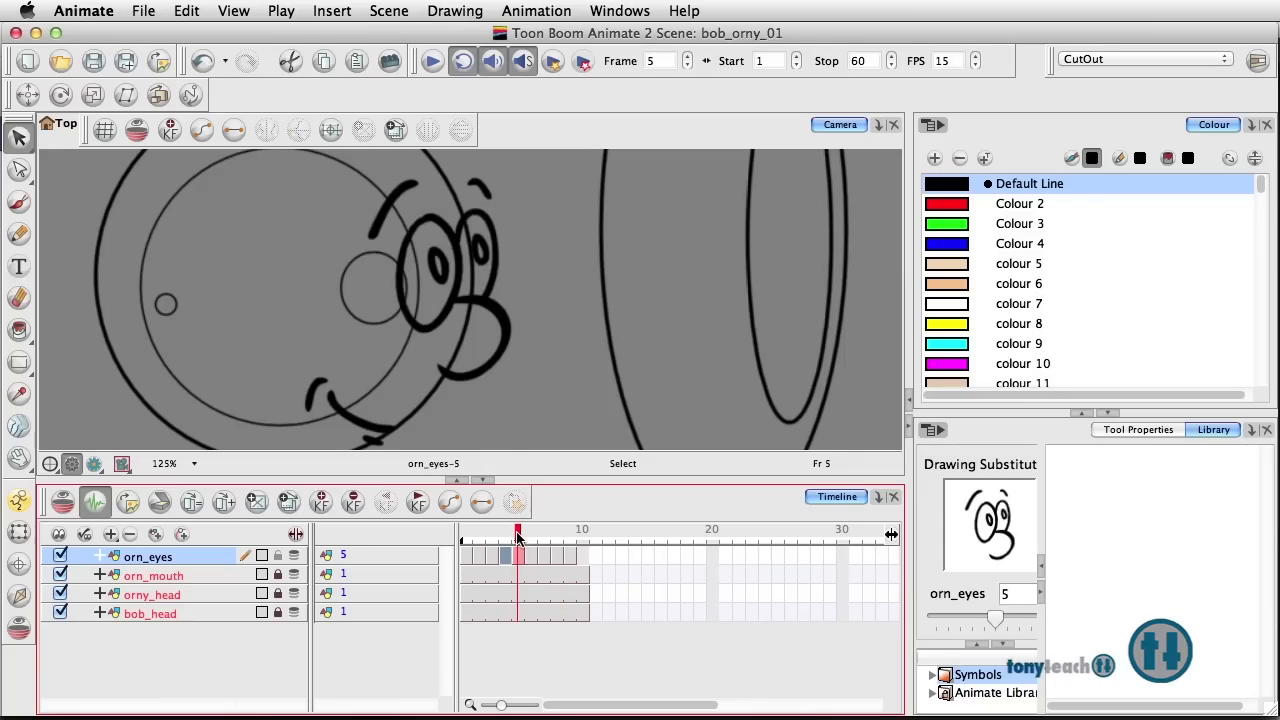
{"action": "left_click", "coordinate": [436, 264]}
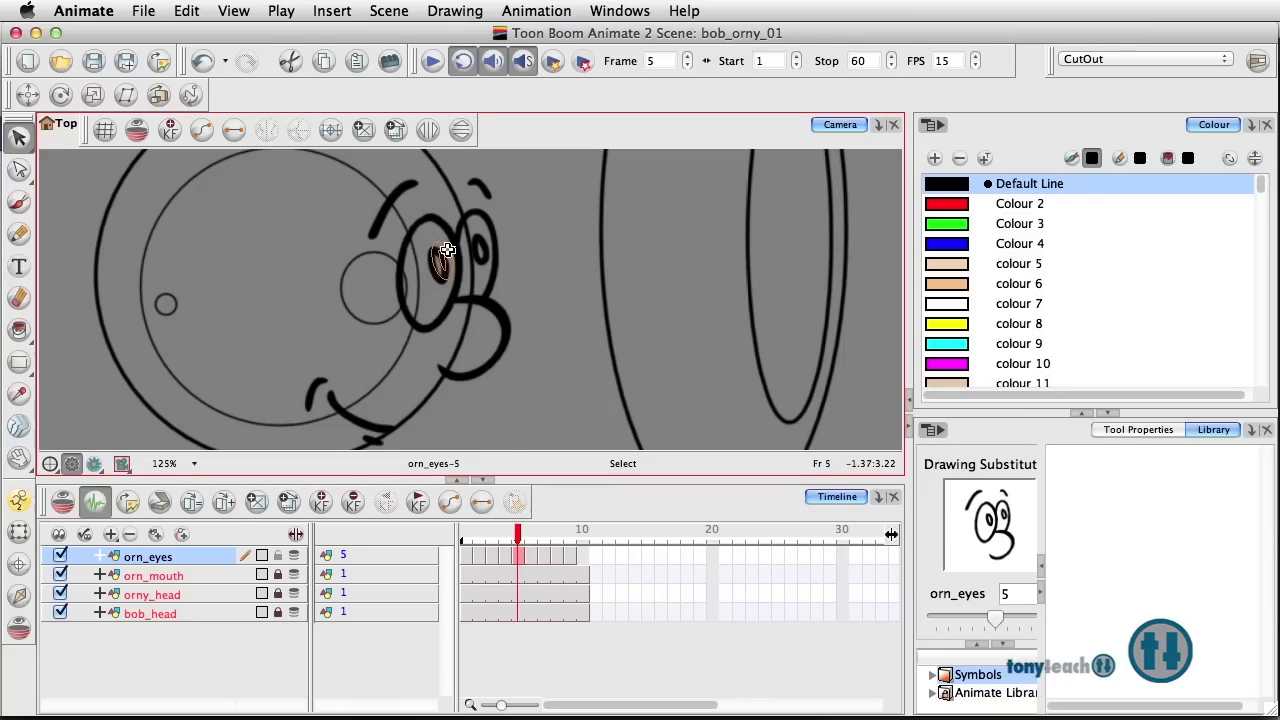
{"action": "left_click", "coordinate": [440, 258]}
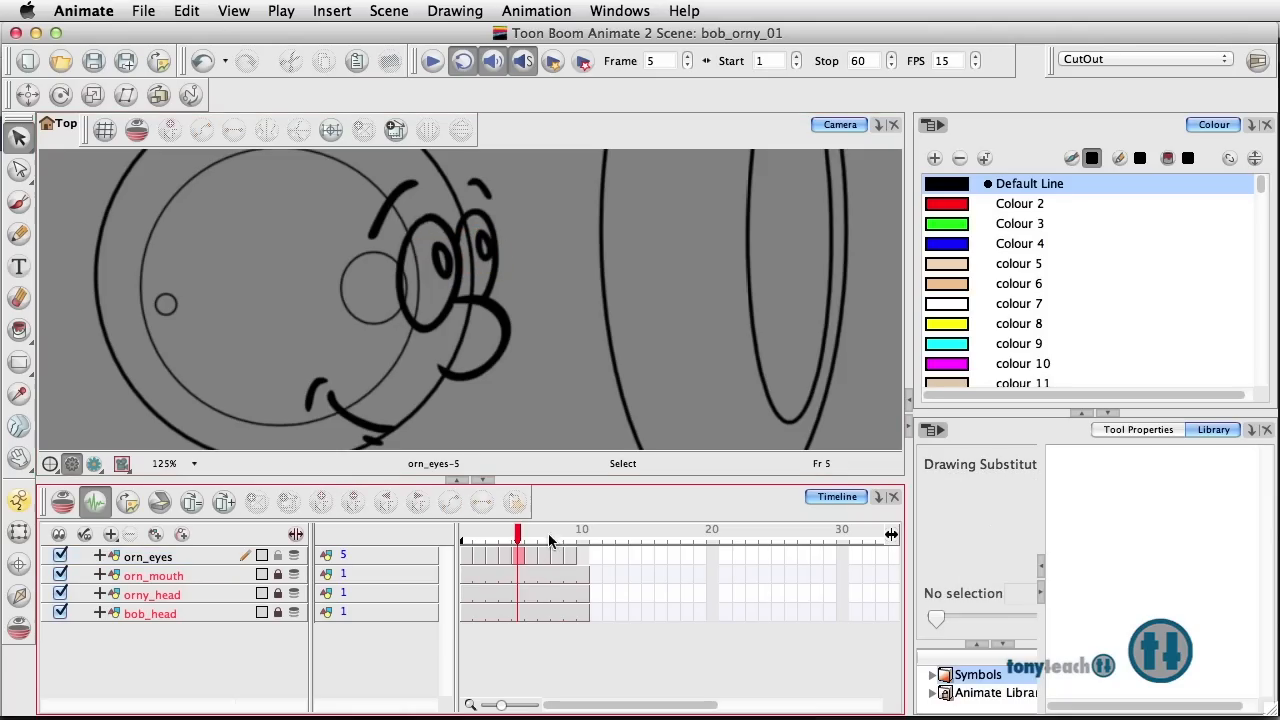
- Check frames 6, 1 and 2 (now drawing 1), ending on frame 4's 'closed' drawing
{"action": "left_click", "coordinate": [532, 536]}
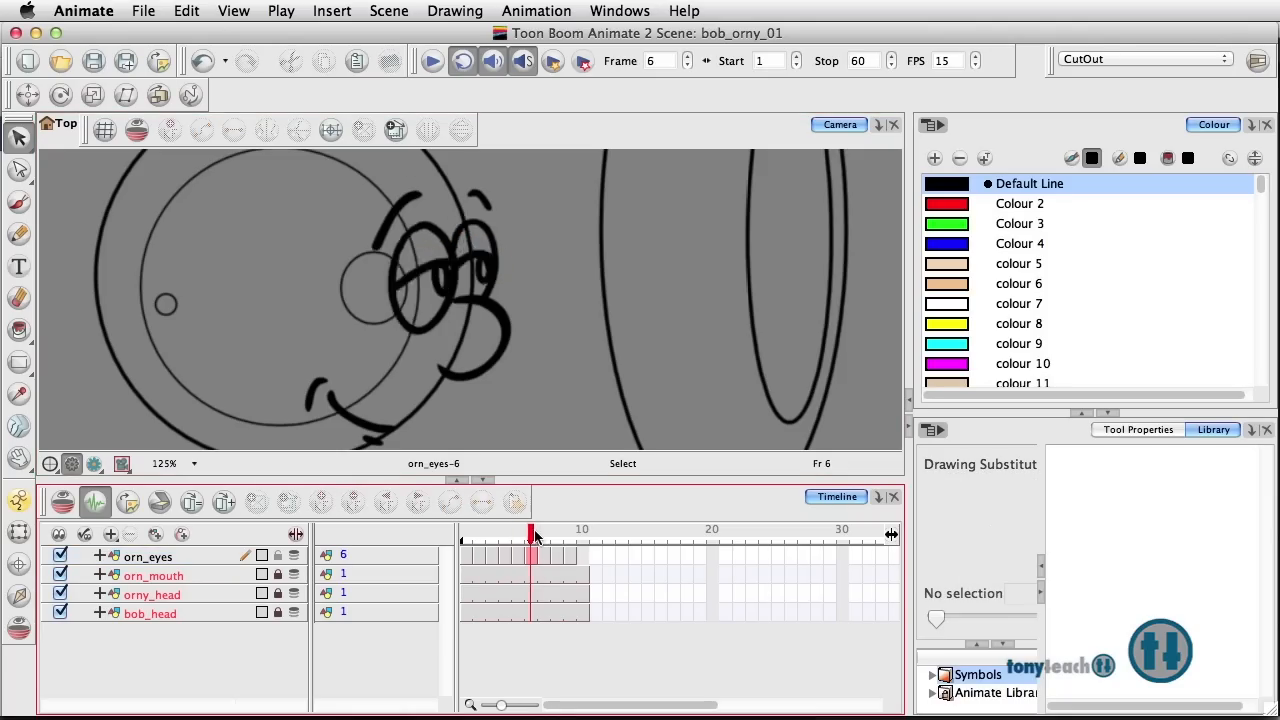
{"action": "left_click", "coordinate": [464, 536]}
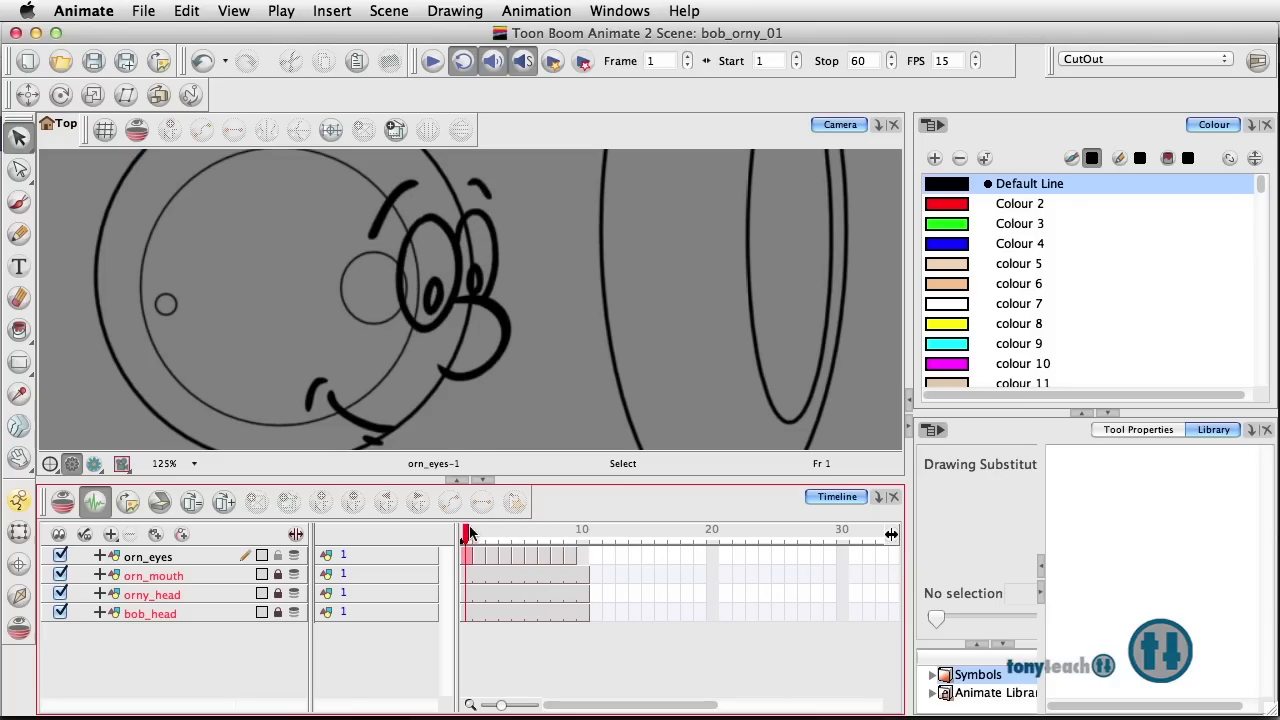
{"action": "left_click", "coordinate": [478, 536]}
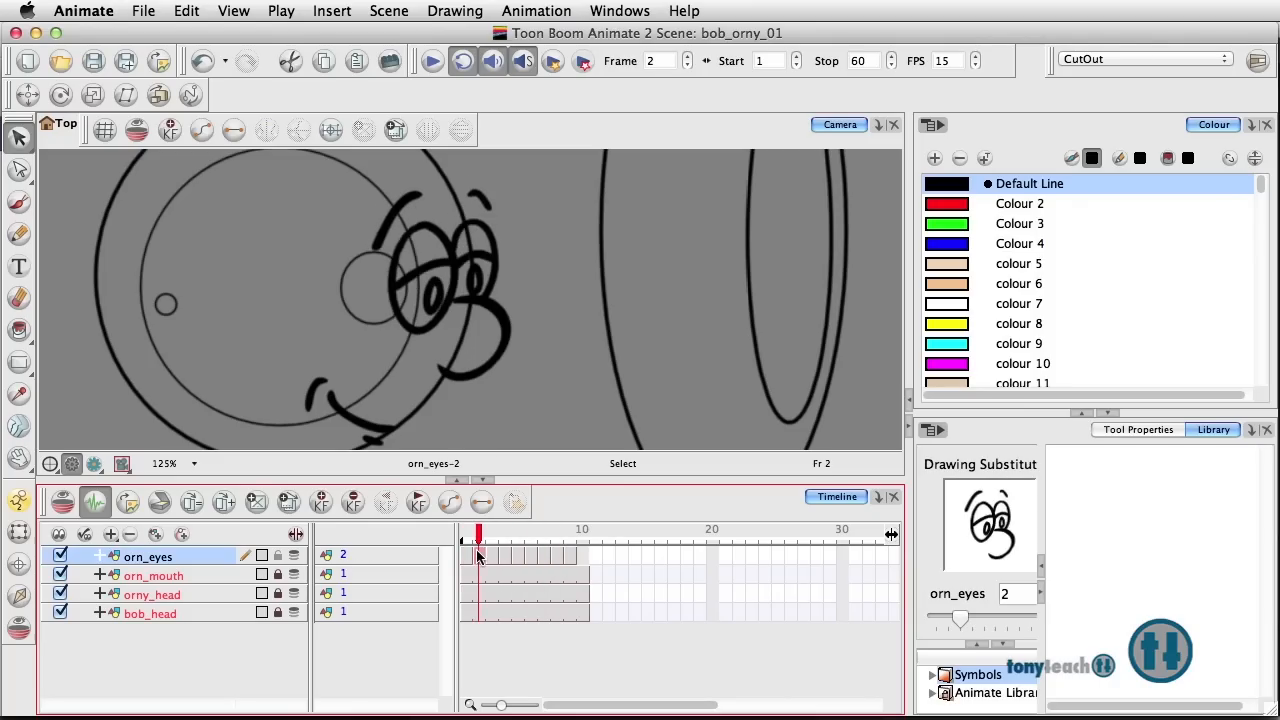
{"action": "mouse_move", "coordinate": [492, 556]}
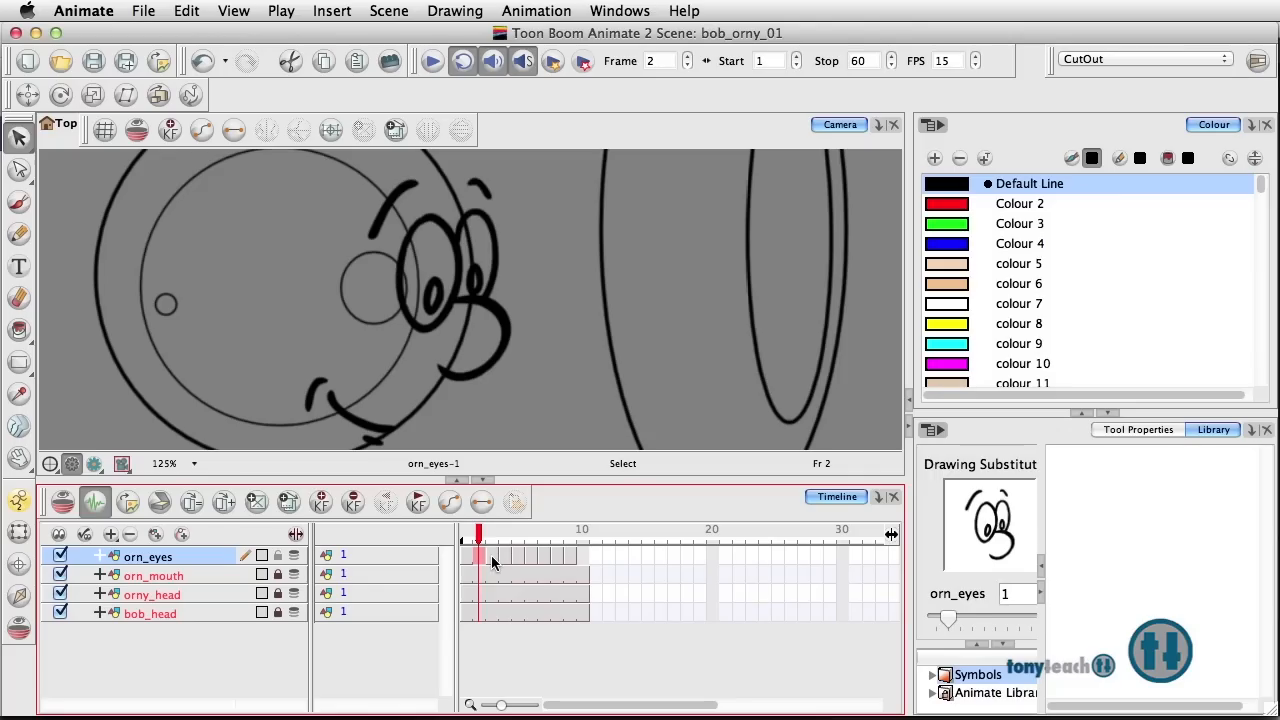
{"action": "left_click", "coordinate": [504, 556]}
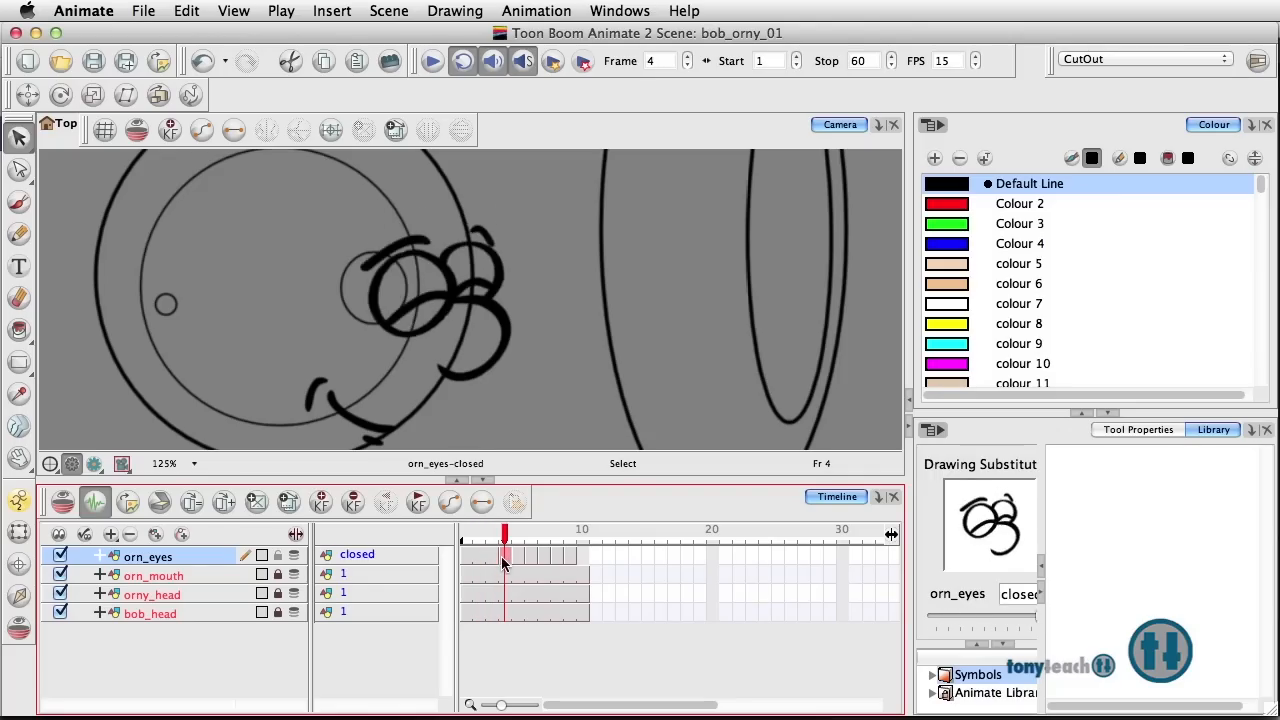